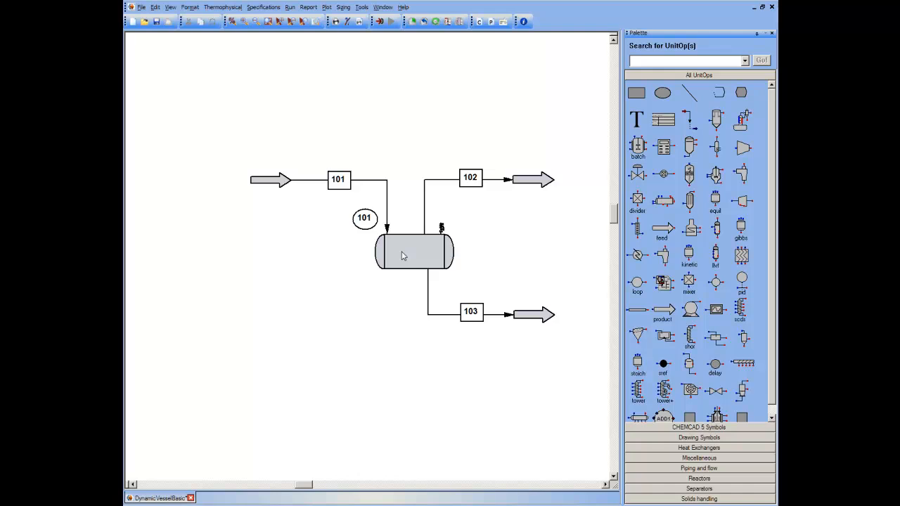
pyautogui.moveTo(371, 183)
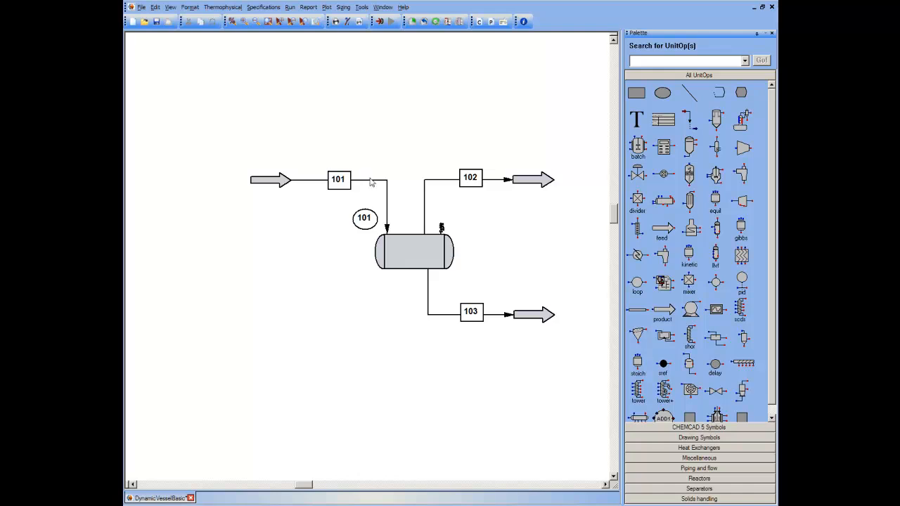
# Review feed stream 101's properties, then bring up vessel 101's dynamic vessel specifications.
pyautogui.doubleClick(368, 180)
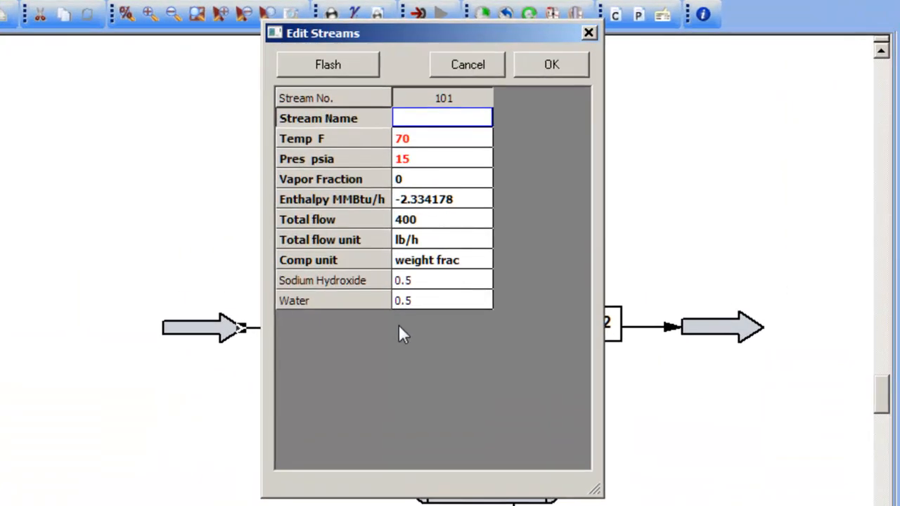
pyautogui.moveTo(475, 213)
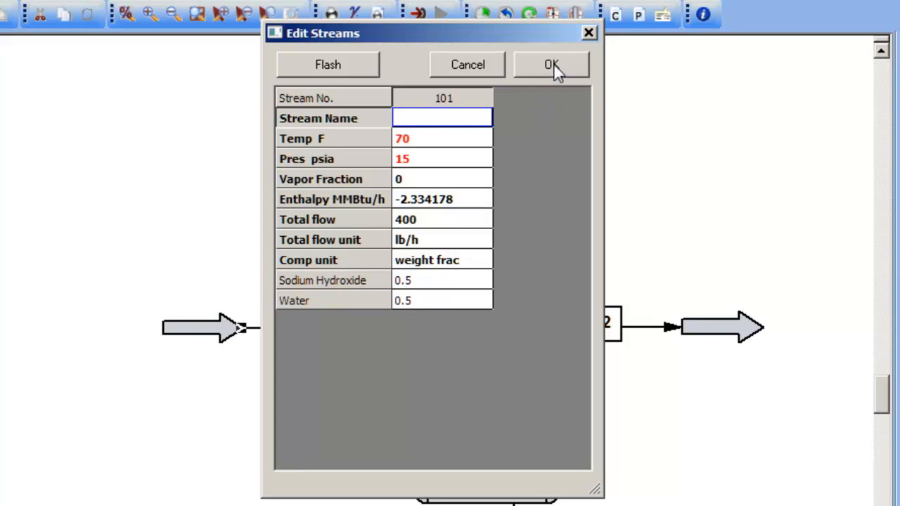
pyautogui.click(551, 65)
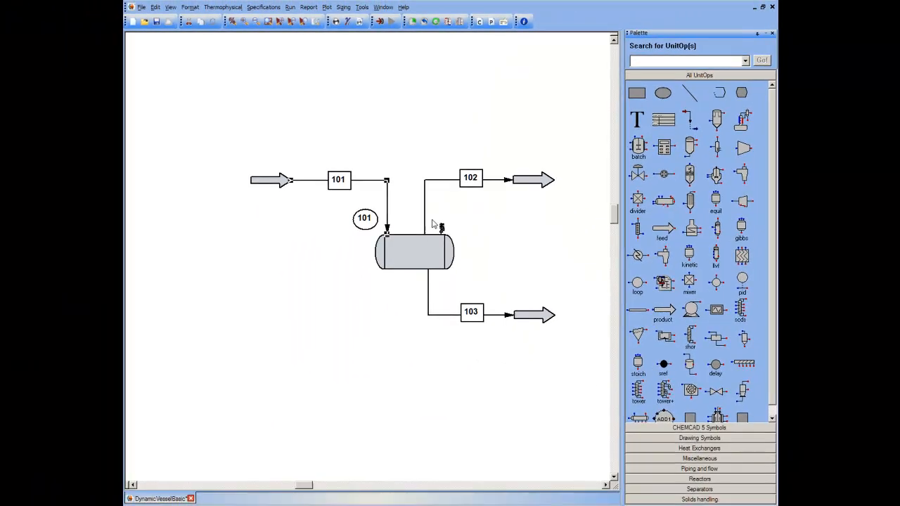
pyautogui.click(415, 254)
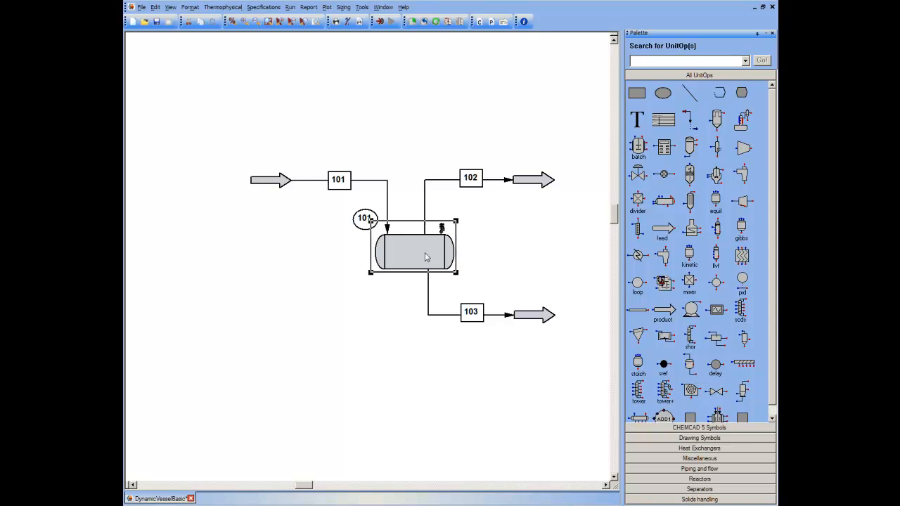
pyautogui.doubleClick(414, 251)
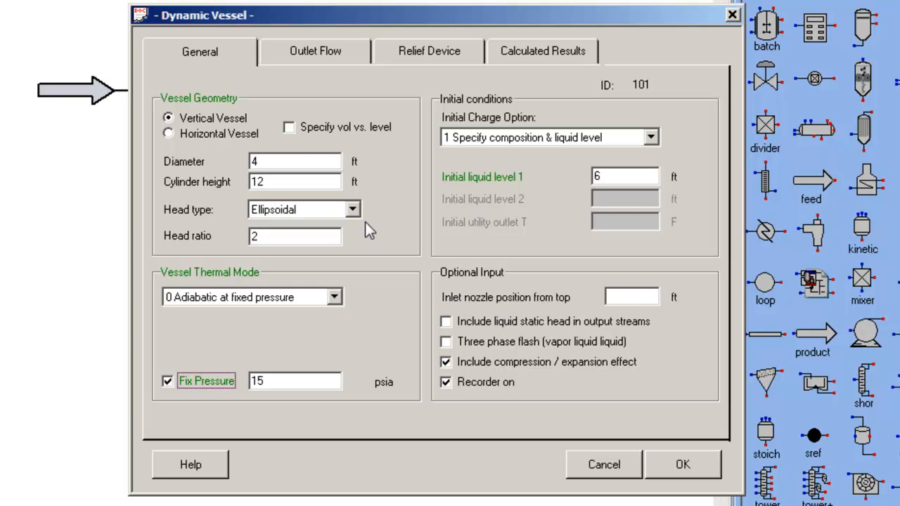
pyautogui.moveTo(246, 109)
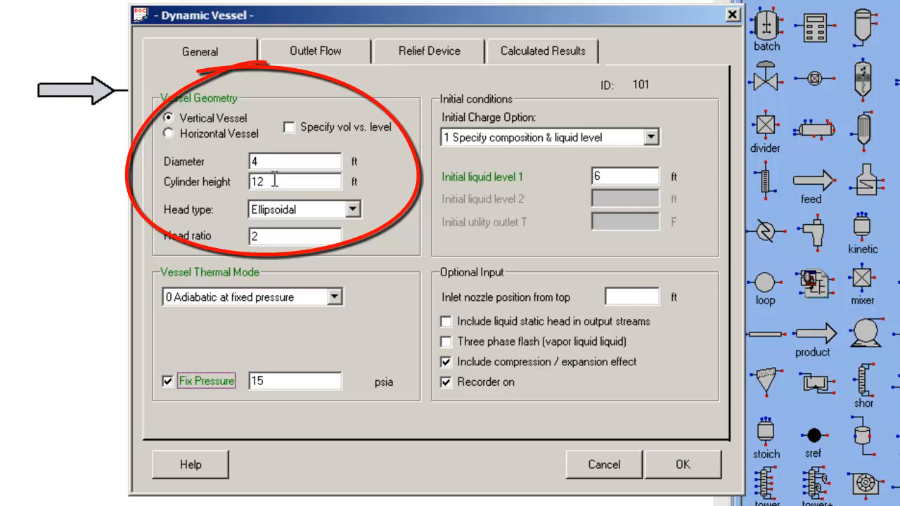
pyautogui.moveTo(293, 228)
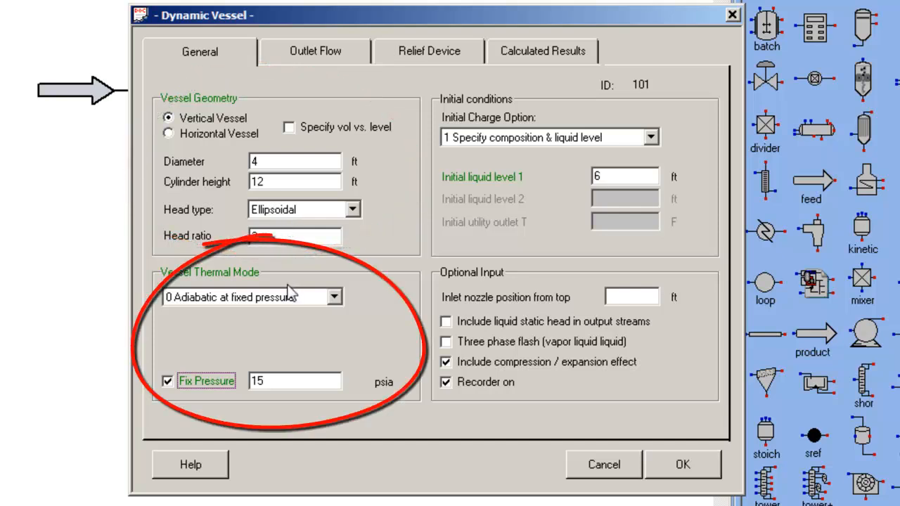
pyautogui.moveTo(289, 312)
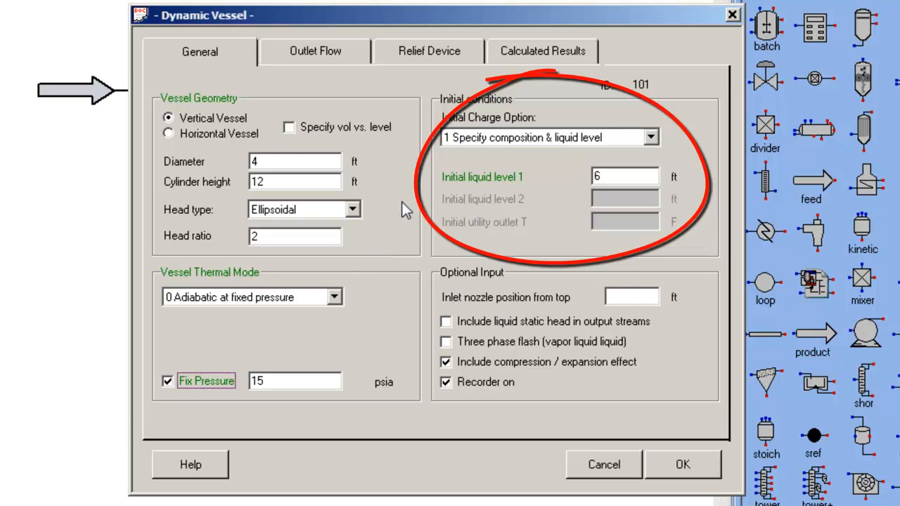
pyautogui.moveTo(429, 174)
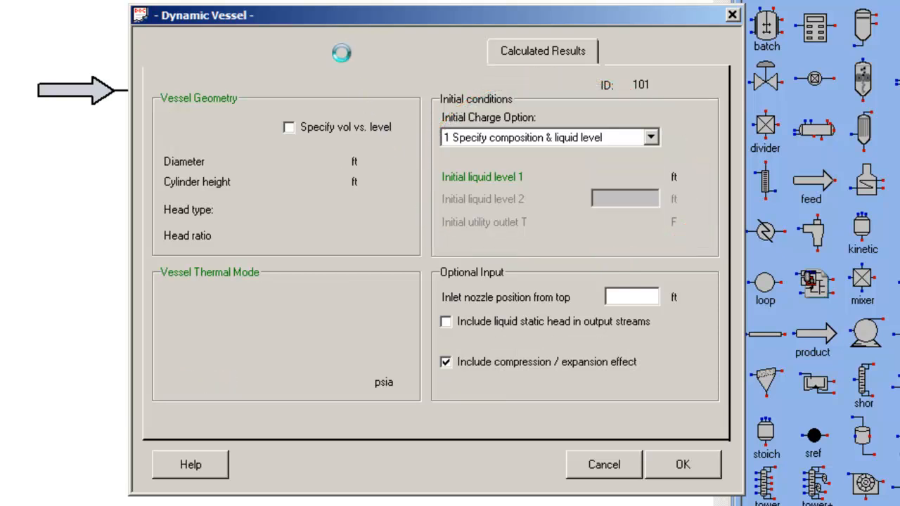
pyautogui.click(315, 51)
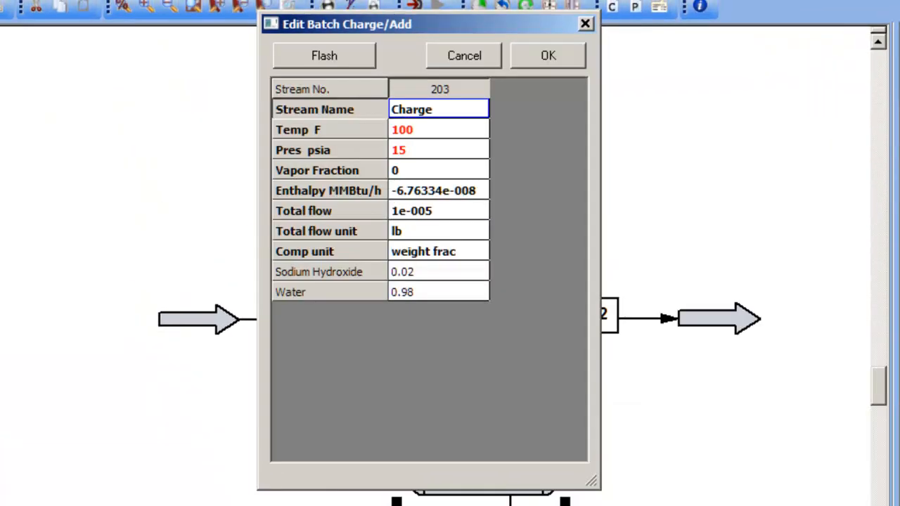
pyautogui.moveTo(528, 439)
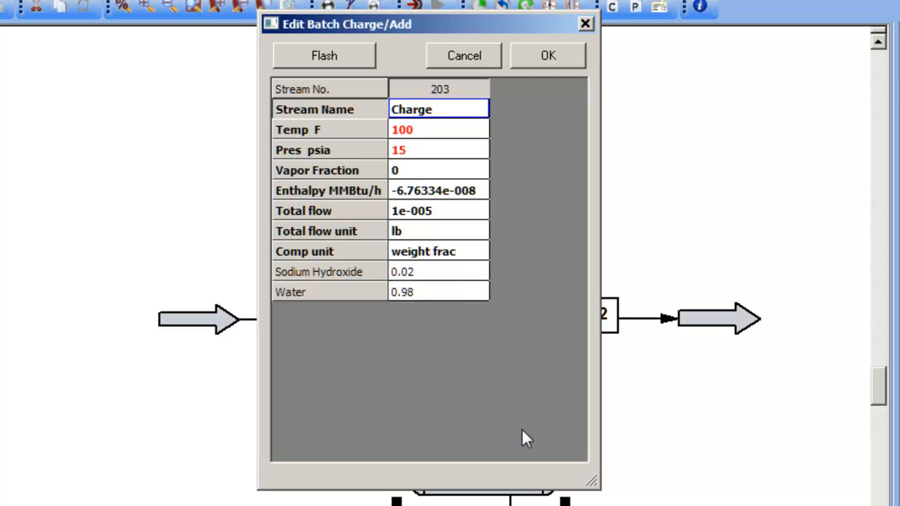
pyautogui.moveTo(517, 288)
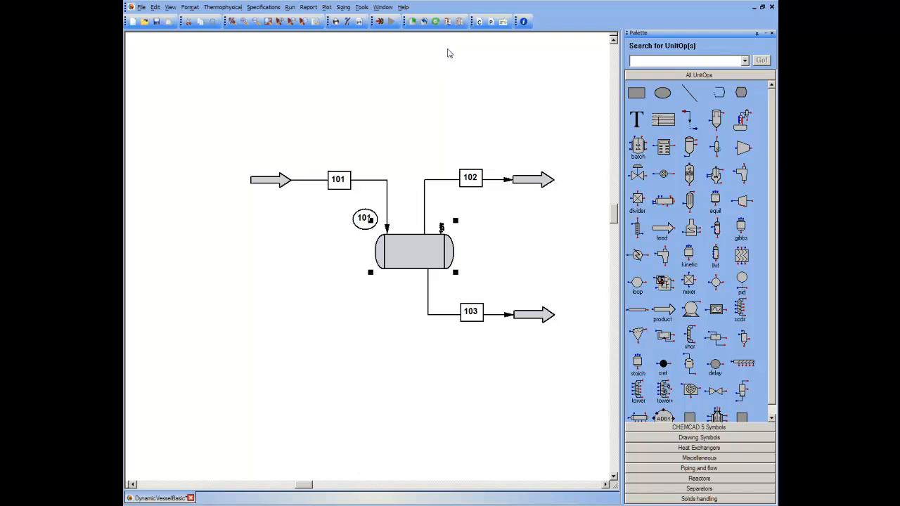
pyautogui.moveTo(346, 42)
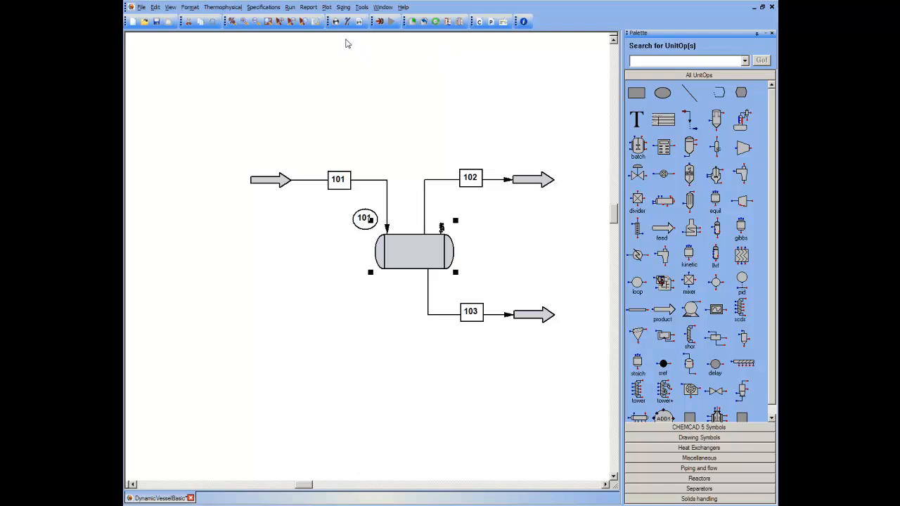
# In Run > Convergence, set Steady state/dynamics to Dynamics.
pyautogui.click(290, 7)
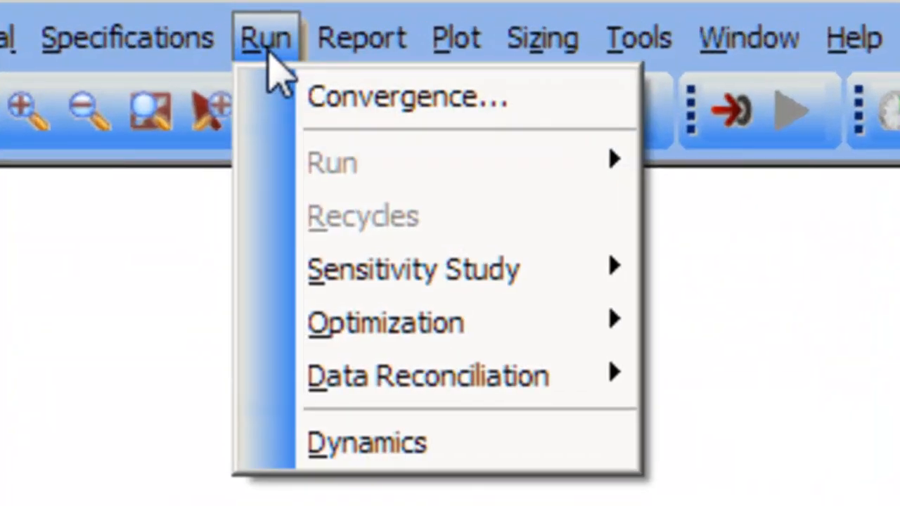
pyautogui.moveTo(408, 97)
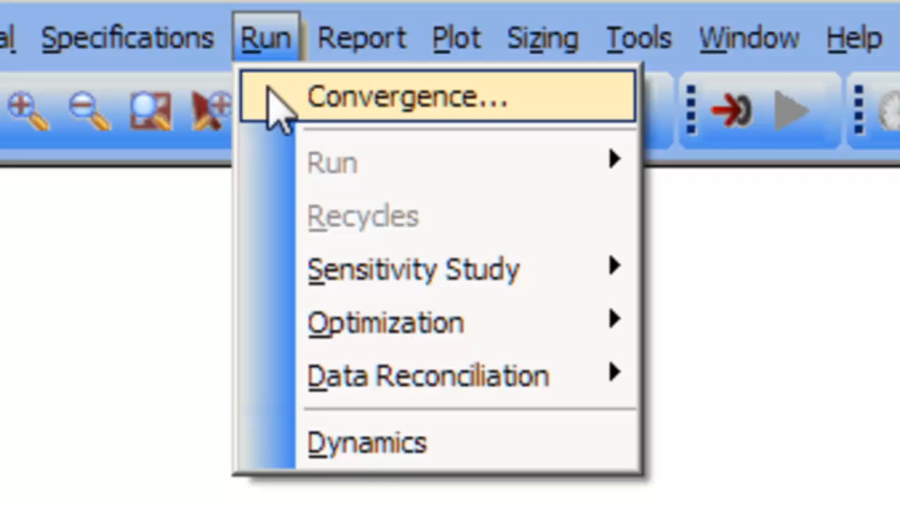
pyautogui.click(407, 96)
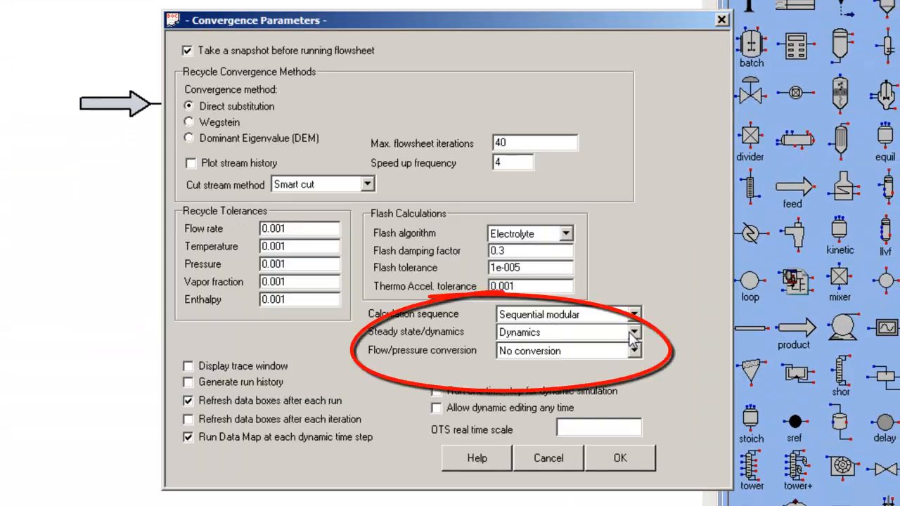
pyautogui.click(632, 332)
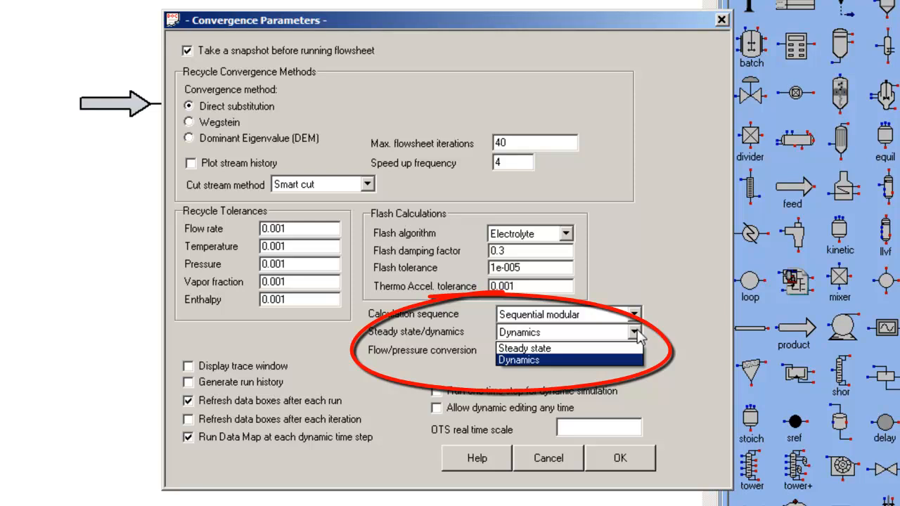
pyautogui.click(518, 360)
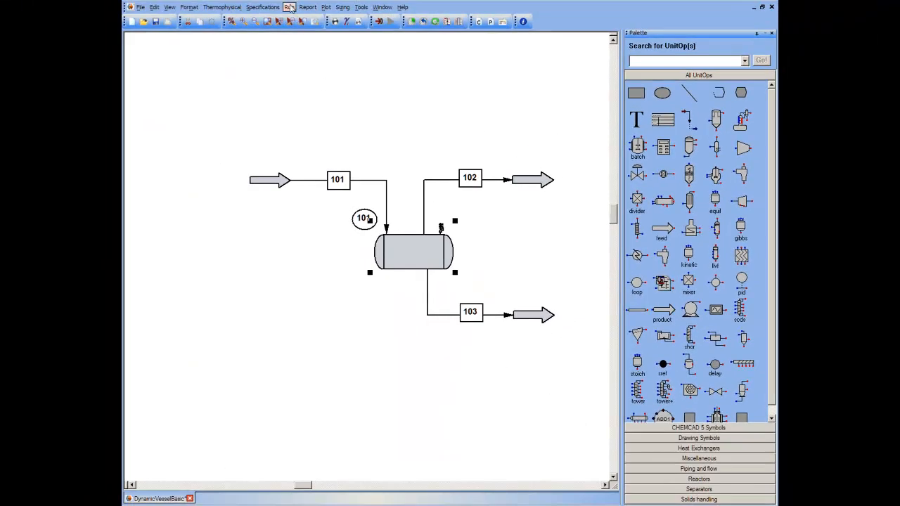
# In the Dynamics menu's Set Run Time, schedule Step 1 as a 60-minute run with 1-minute step size.
pyautogui.click(289, 7)
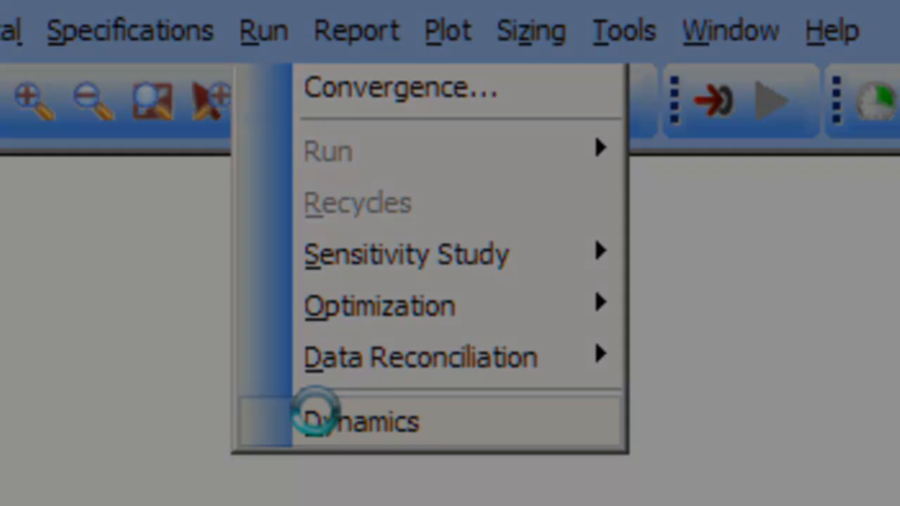
pyautogui.click(360, 420)
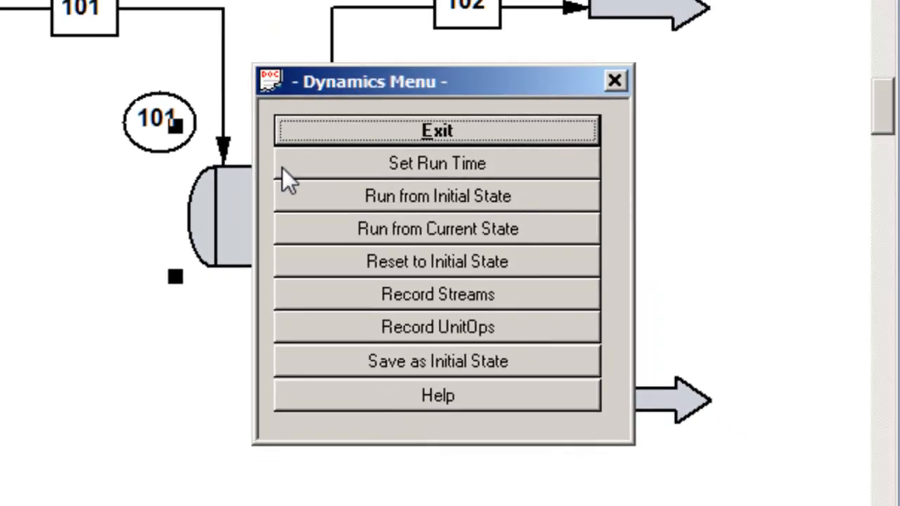
pyautogui.click(436, 164)
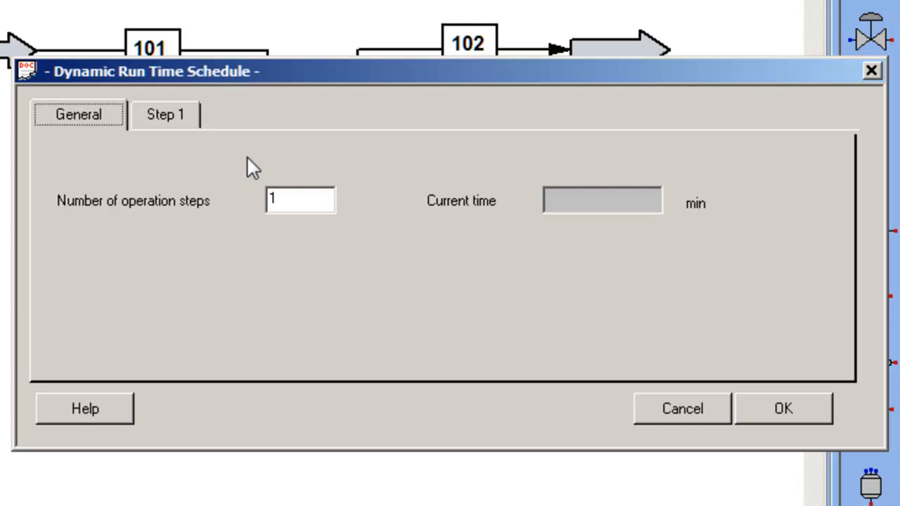
pyautogui.click(782, 408)
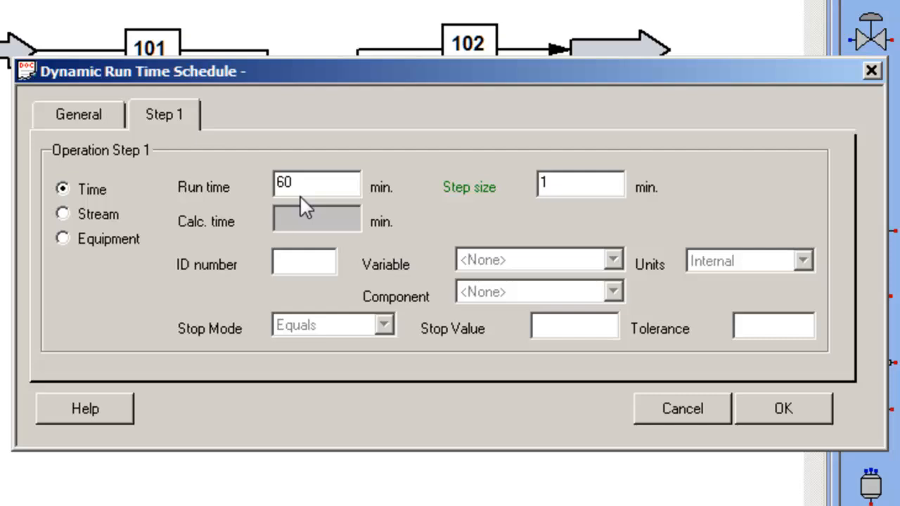
pyautogui.moveTo(429, 211)
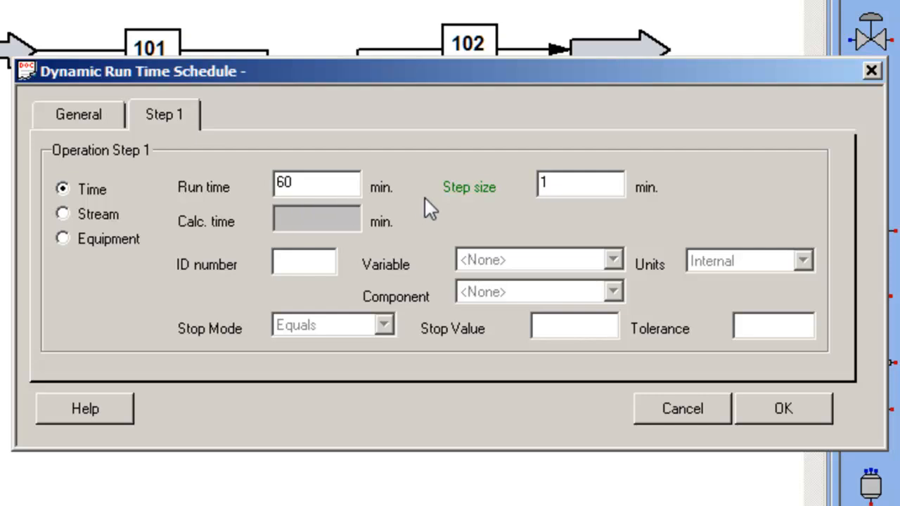
pyautogui.click(782, 408)
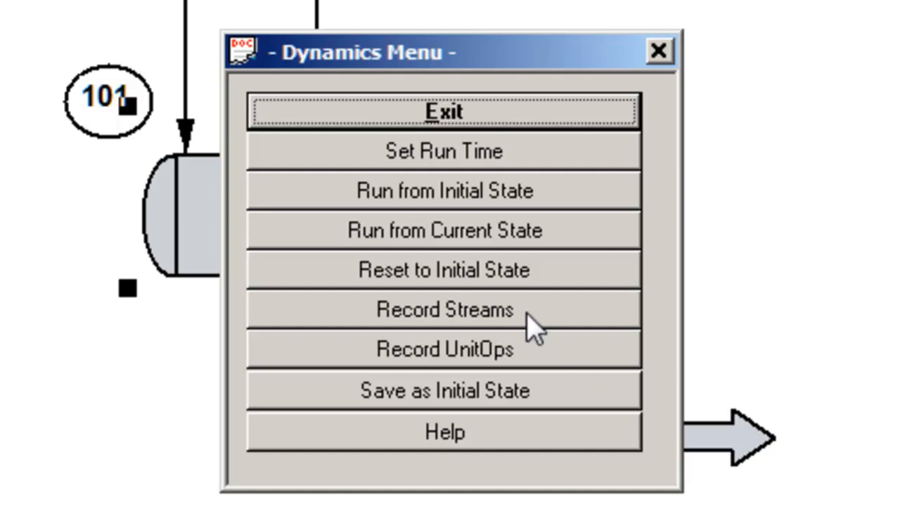
pyautogui.moveTo(534, 331)
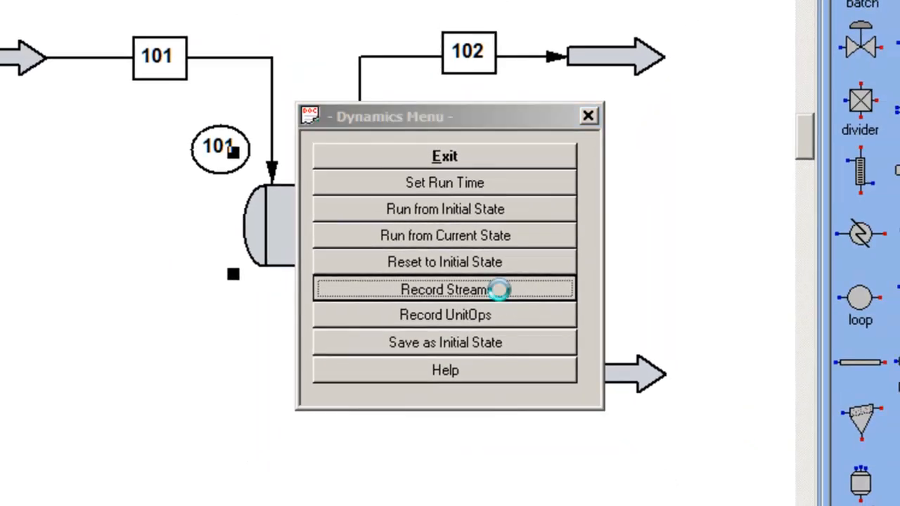
# In Record Streams, enter stream 103 with RunTimePlot ticked and confirm.
pyautogui.click(444, 289)
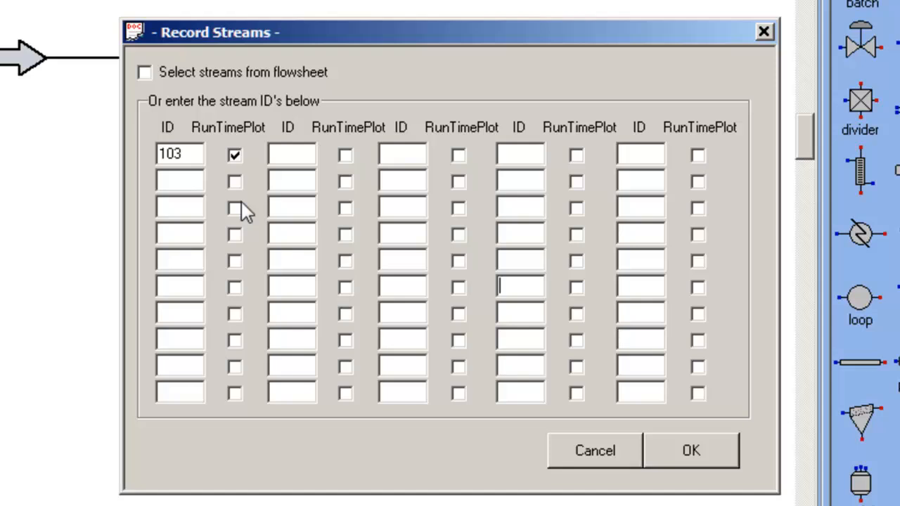
pyautogui.moveTo(204, 176)
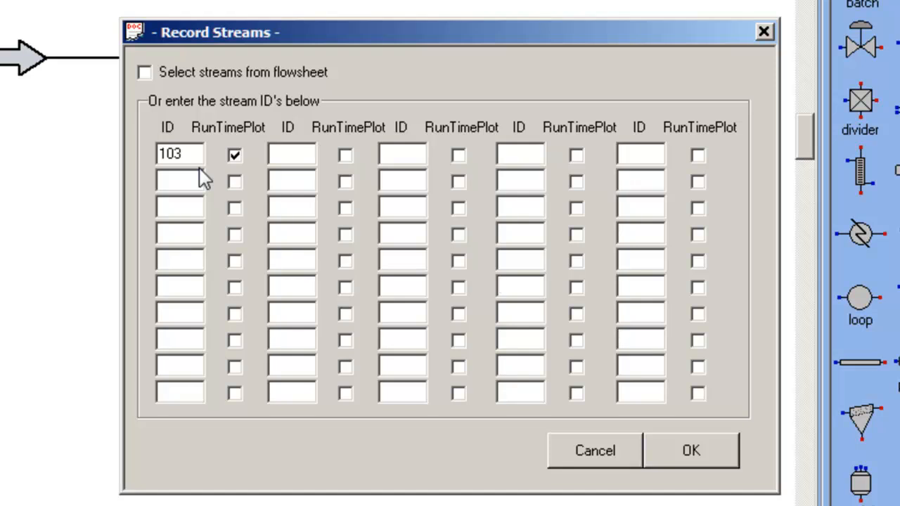
pyautogui.click(520, 287)
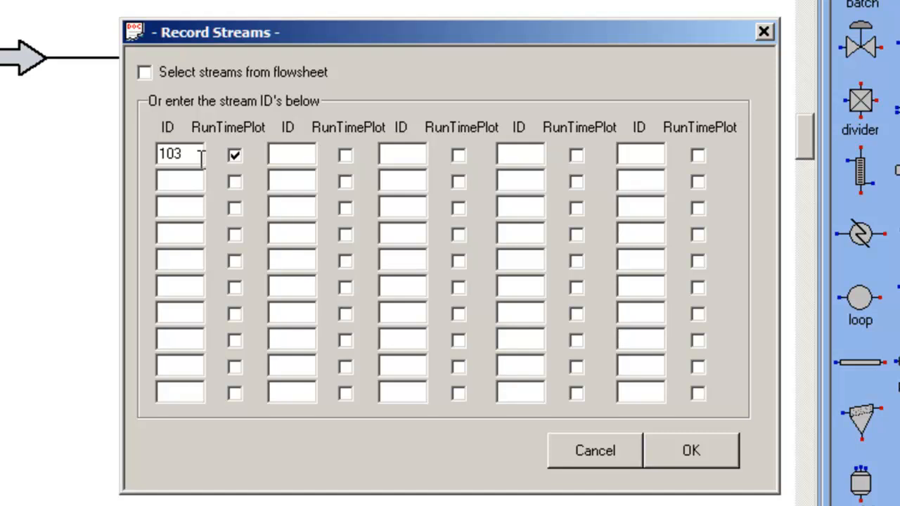
pyautogui.moveTo(594, 415)
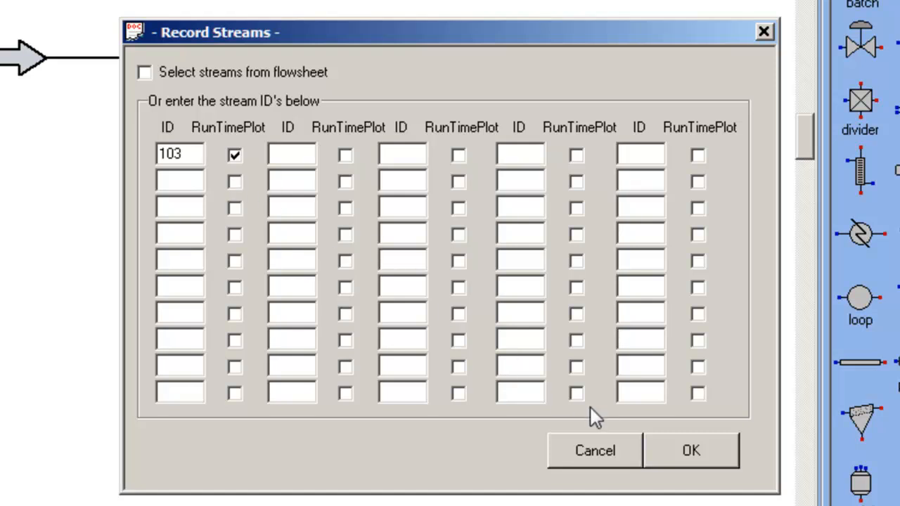
pyautogui.click(690, 450)
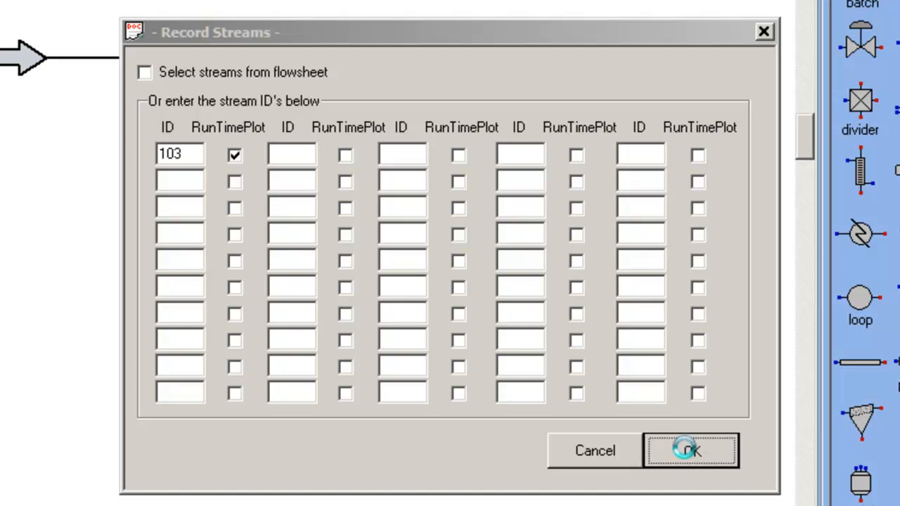
pyautogui.click(689, 450)
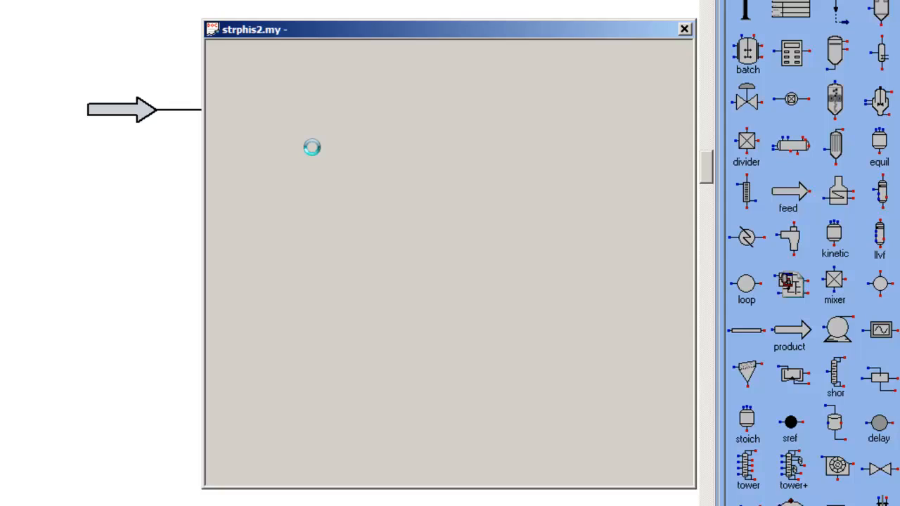
pyautogui.click(312, 148)
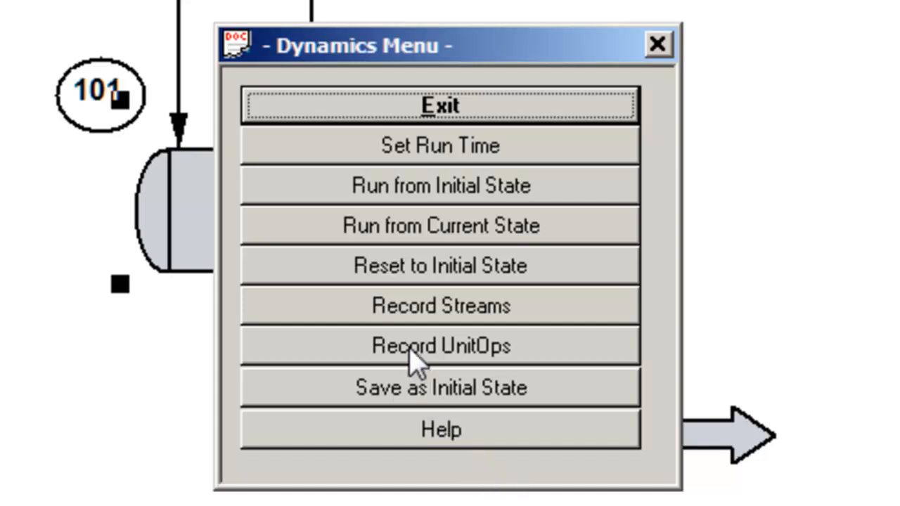
# In Record UnitOps, add vessel 101 with a run-time plot of variable 43 Calc lev 1 at 1-minute frequency.
pyautogui.click(442, 346)
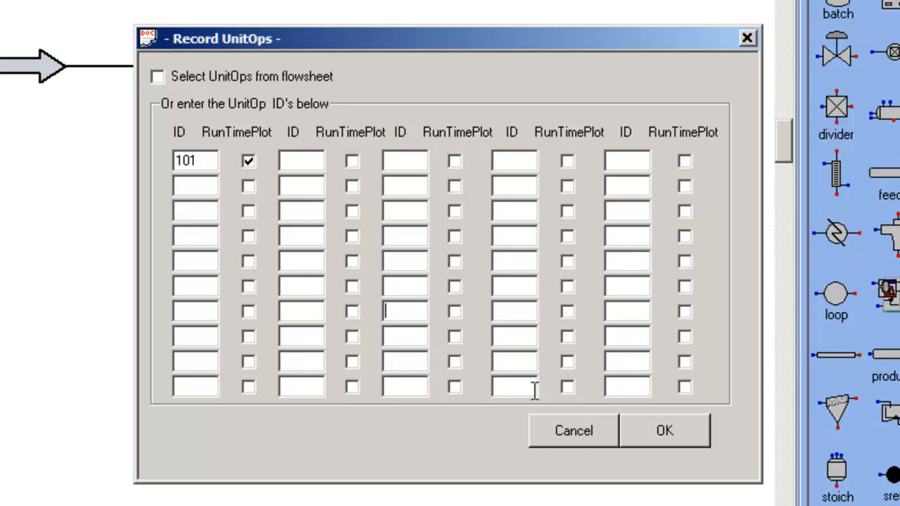
pyautogui.click(664, 430)
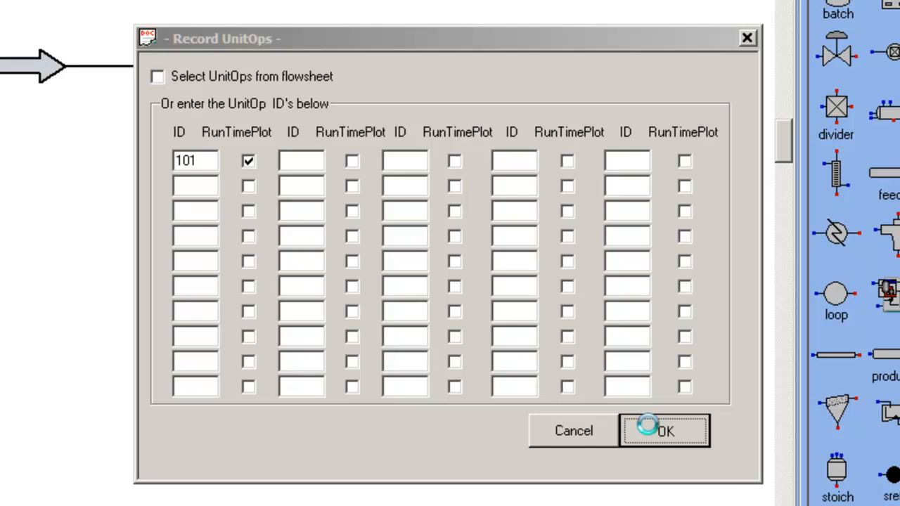
pyautogui.click(664, 430)
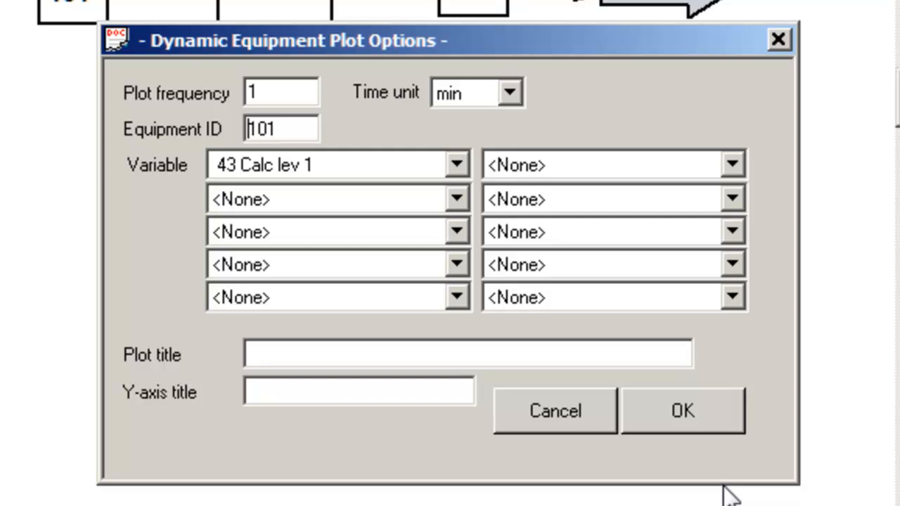
pyautogui.click(295, 128)
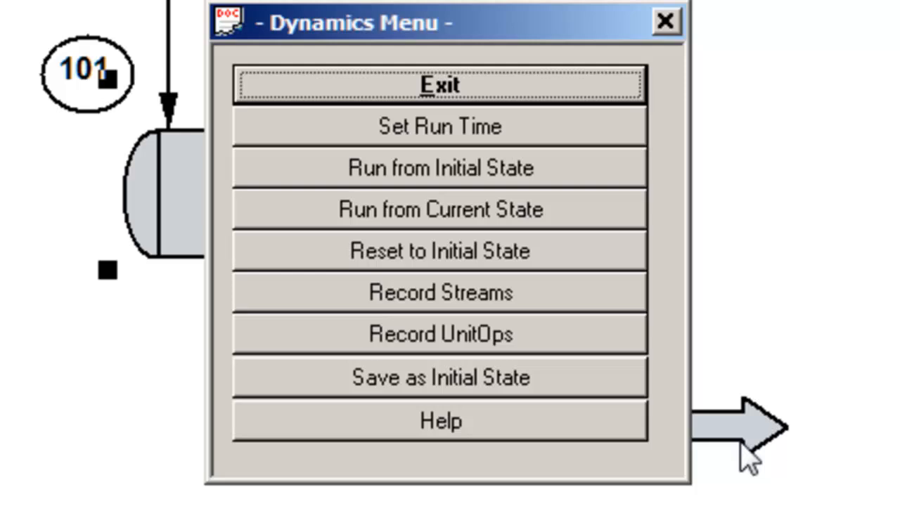
pyautogui.moveTo(485, 204)
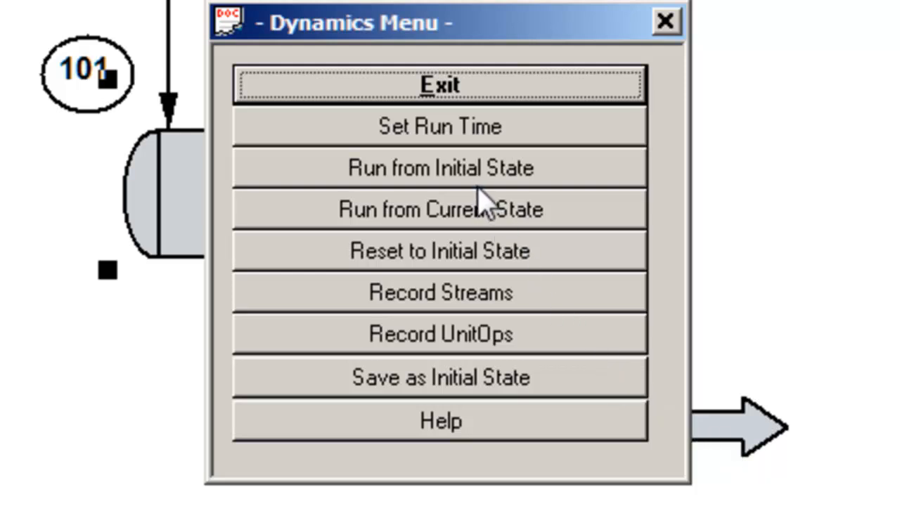
pyautogui.moveTo(478, 180)
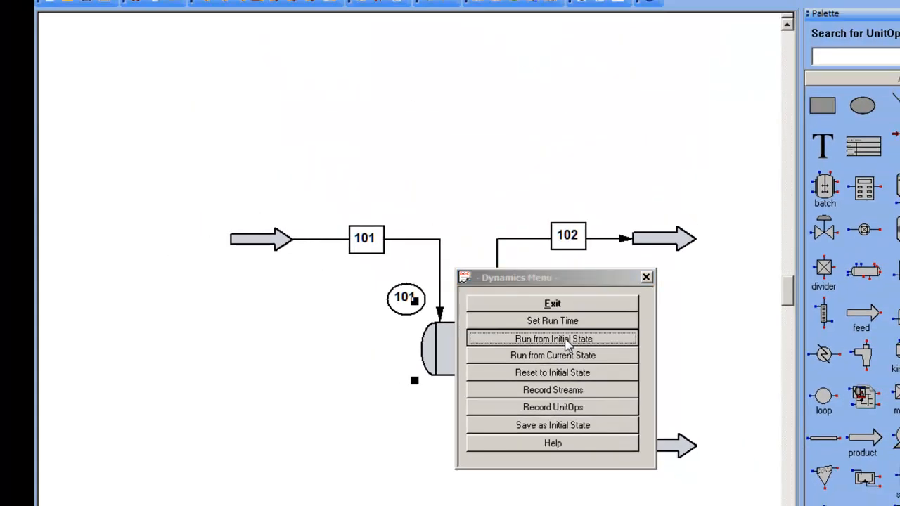
# Run the 60-minute dynamic simulation from the initial state, producing level and temperature plots.
pyautogui.click(552, 338)
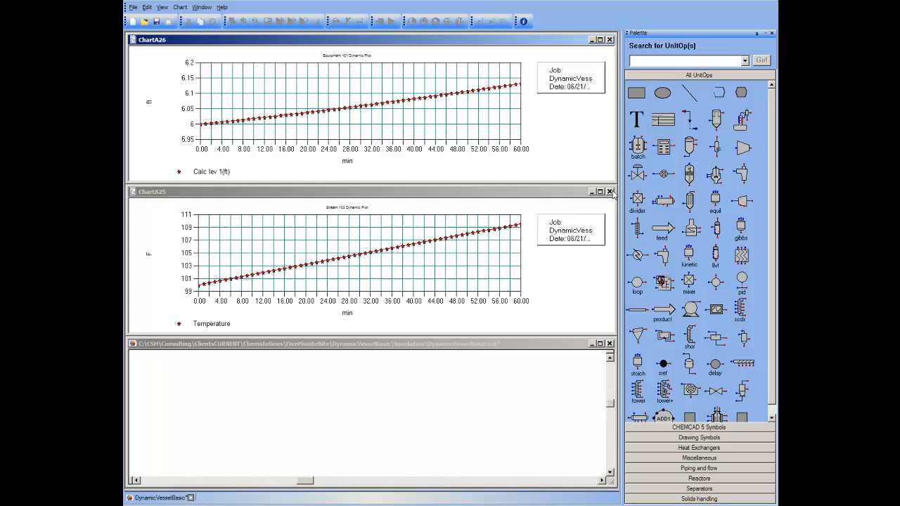
# Leave the run-time plots and request a Plot > Dynamic Plots > Stream History plot for stream 103.
pyautogui.click(609, 191)
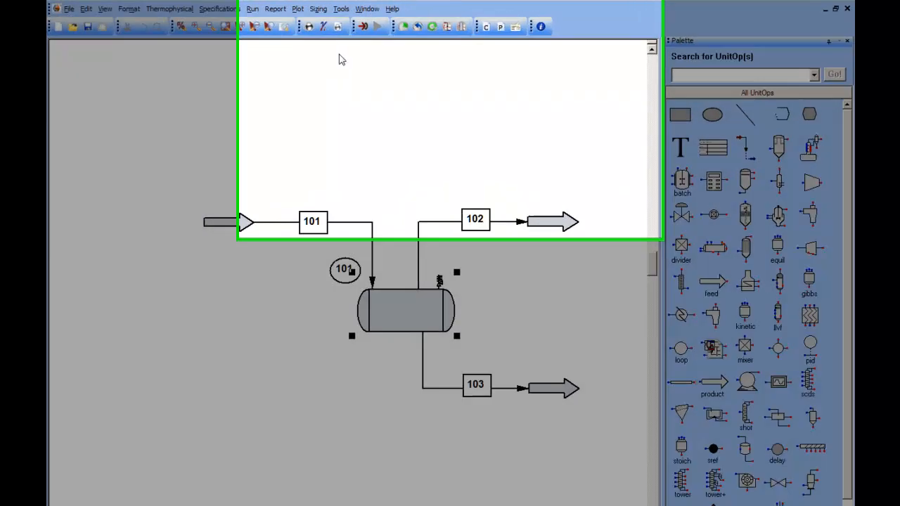
pyautogui.click(299, 8)
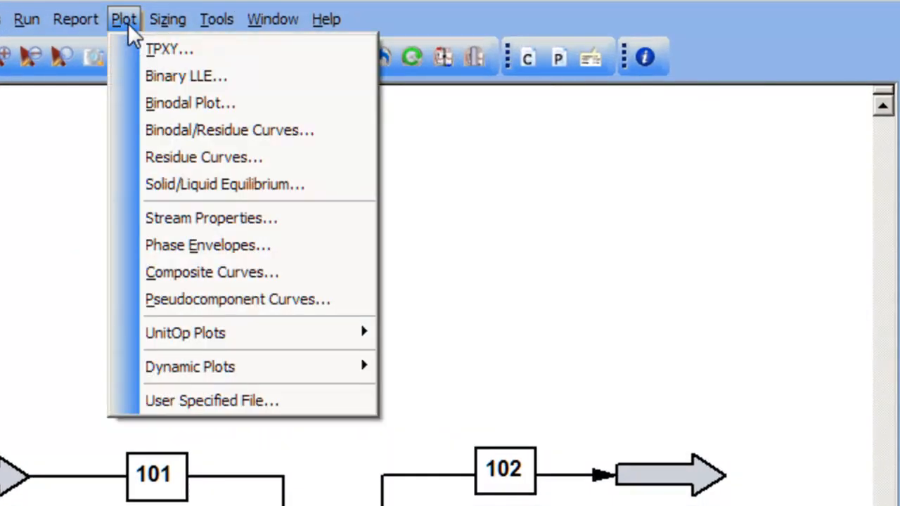
pyautogui.moveTo(190, 365)
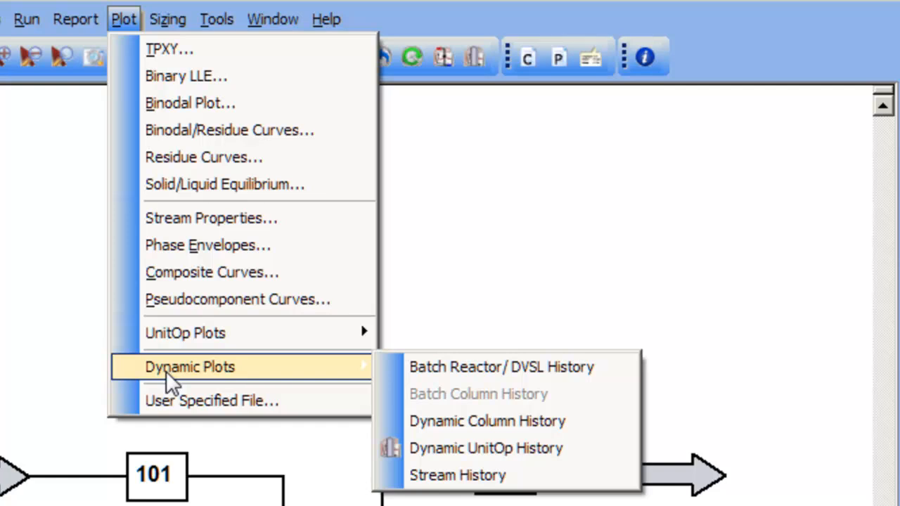
pyautogui.moveTo(227, 374)
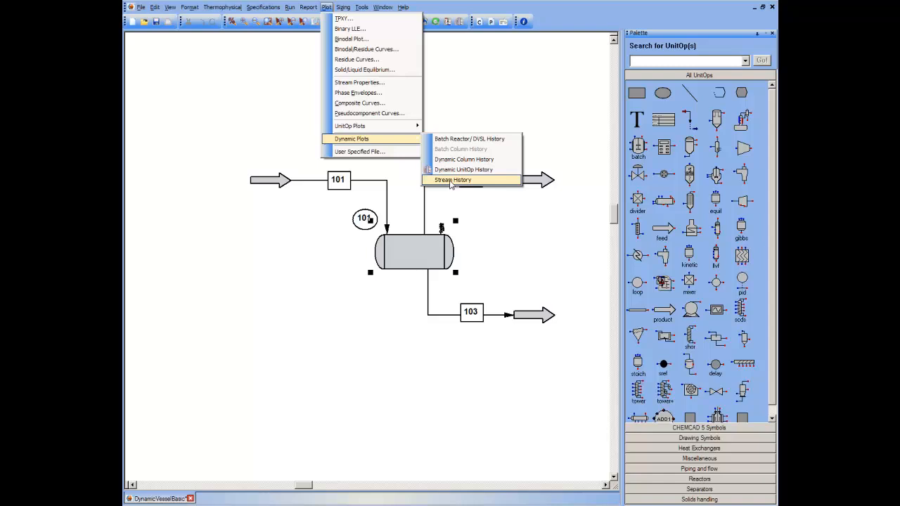
pyautogui.click(453, 180)
pyautogui.write('103')
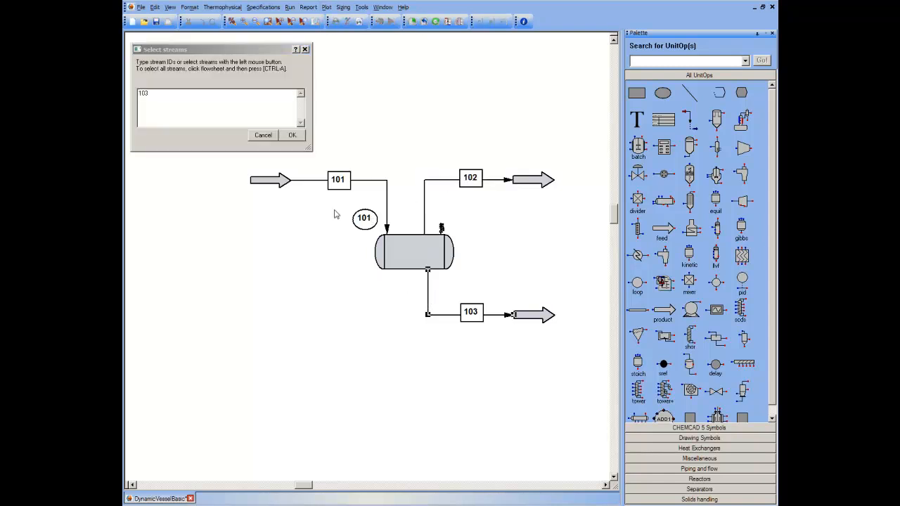
# Confirm stream 103 and plot component 1 Sodium Hydroxide's mass-fraction history over the 60-minute run.
pyautogui.click(292, 135)
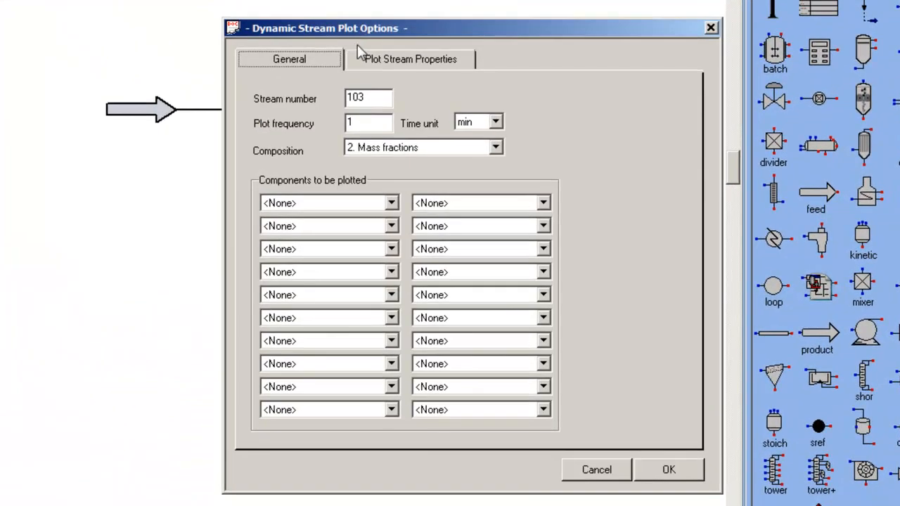
pyautogui.moveTo(393, 214)
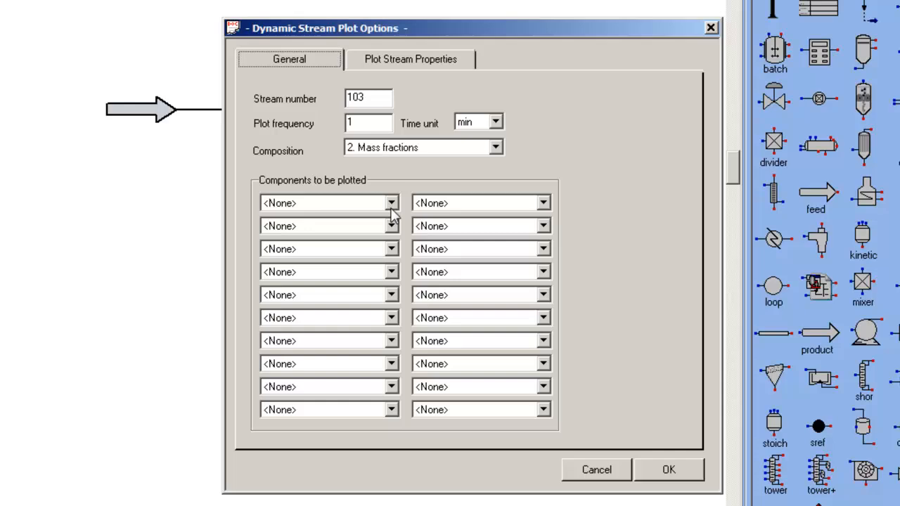
pyautogui.click(391, 202)
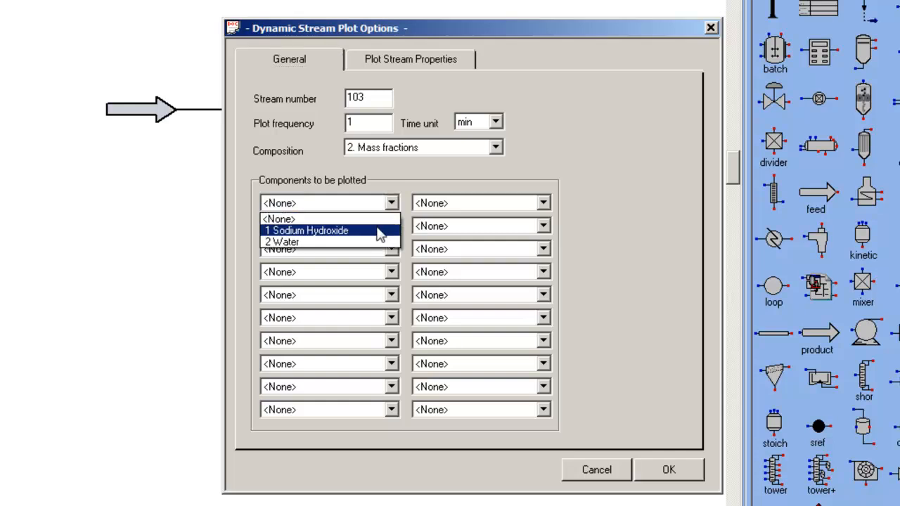
pyautogui.click(306, 231)
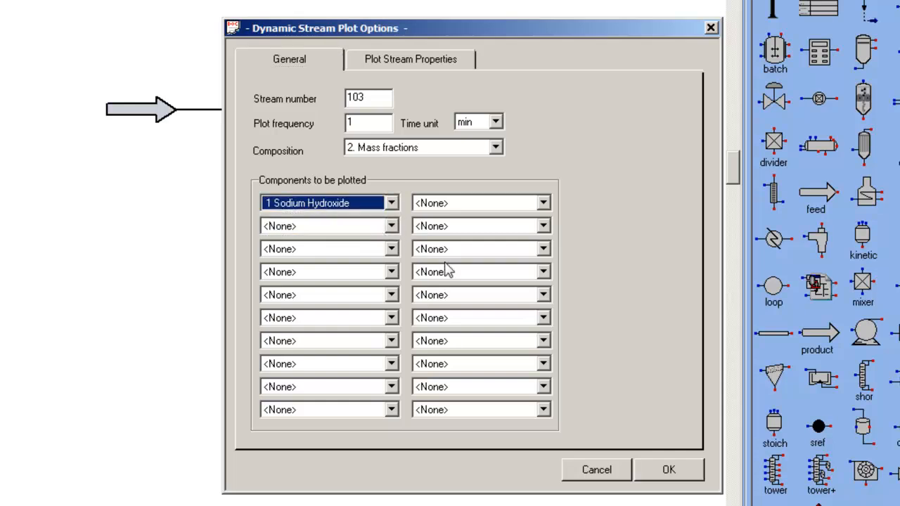
pyautogui.click(411, 59)
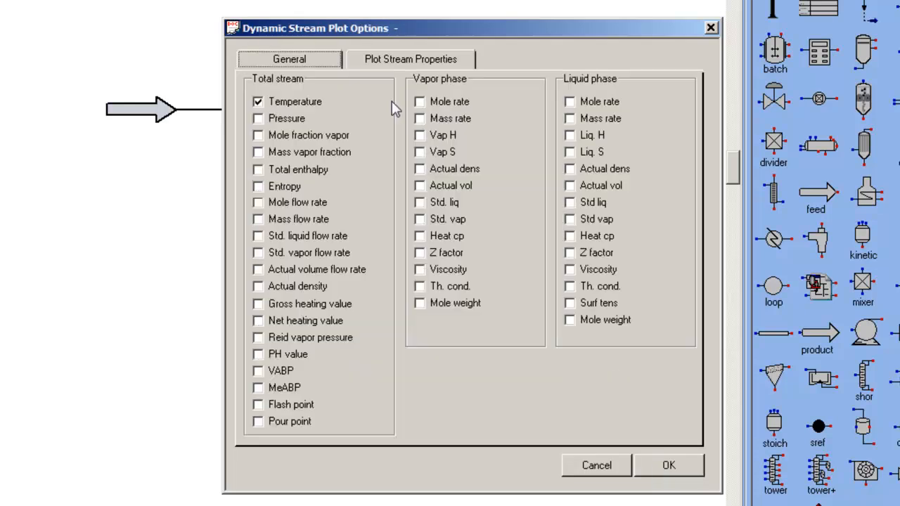
pyautogui.click(258, 101)
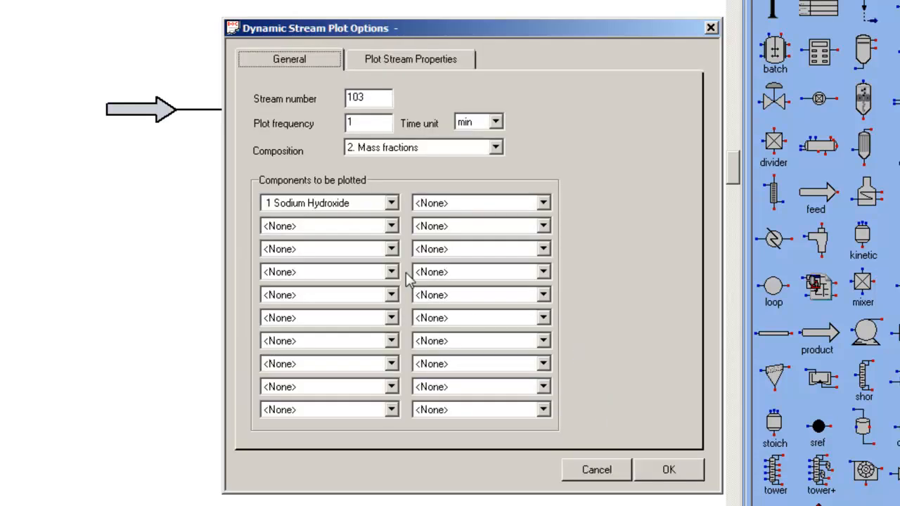
pyautogui.moveTo(369, 225)
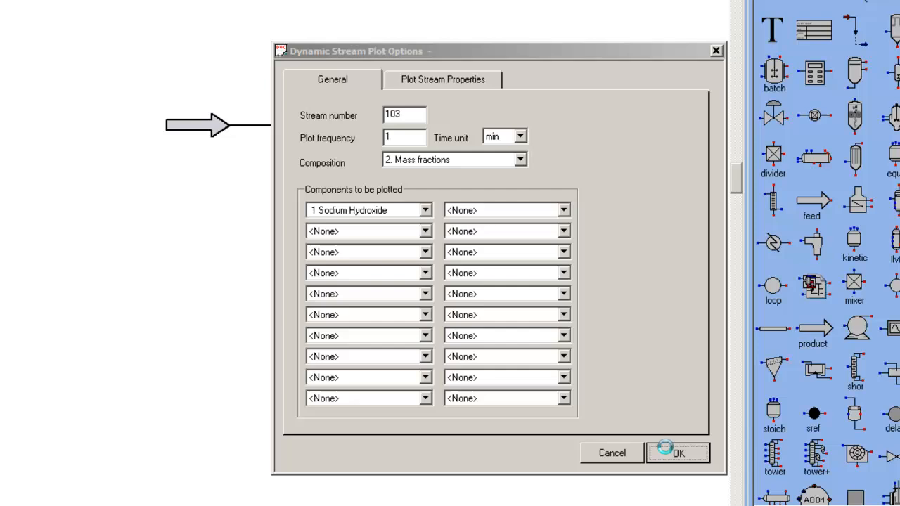
pyautogui.click(678, 453)
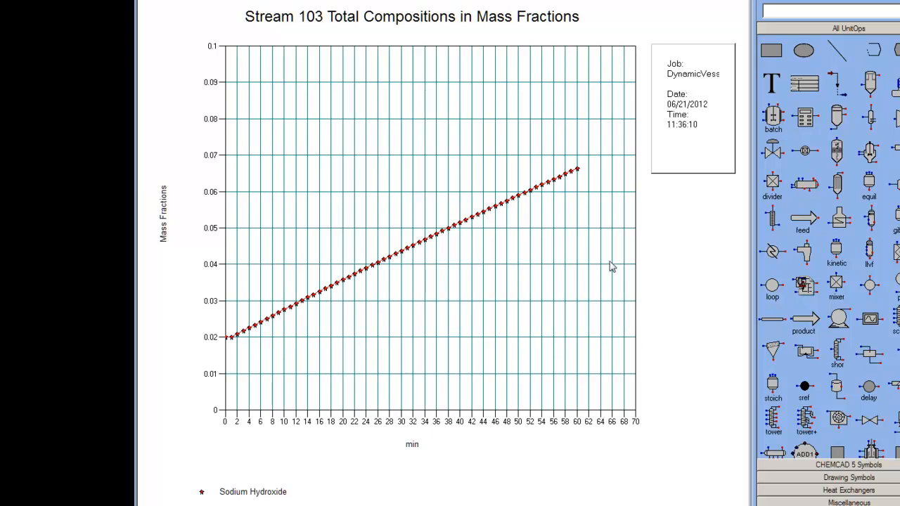
pyautogui.moveTo(588, 189)
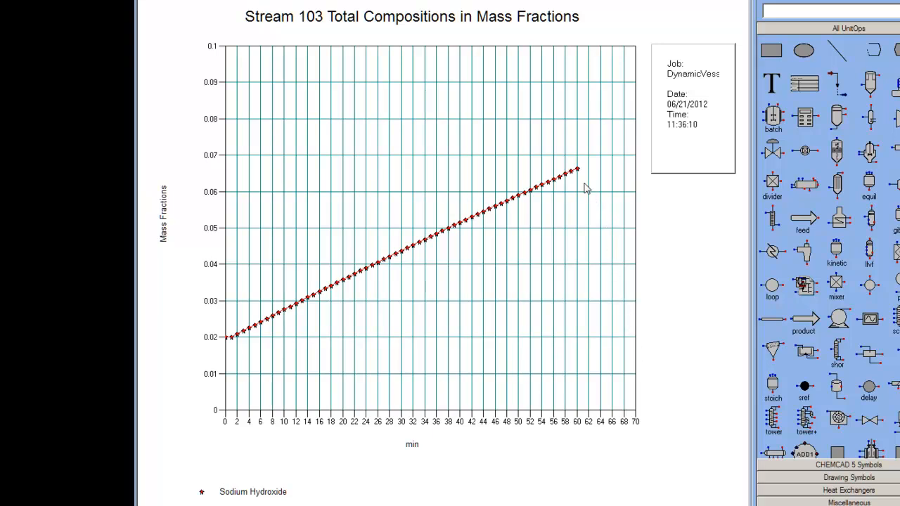
pyautogui.moveTo(585, 184)
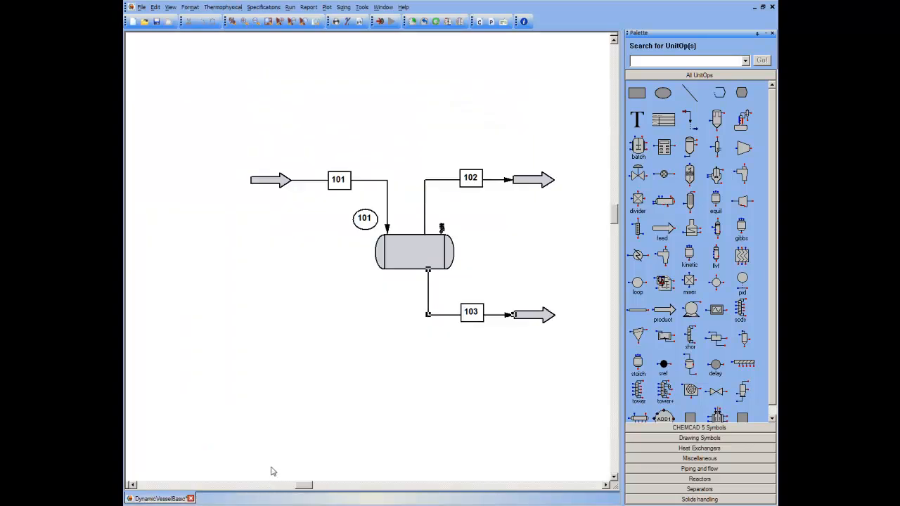
# Deselect the vessel, verify Run > Convergence still shows Dynamics, and return to the Run menu.
pyautogui.click(326, 7)
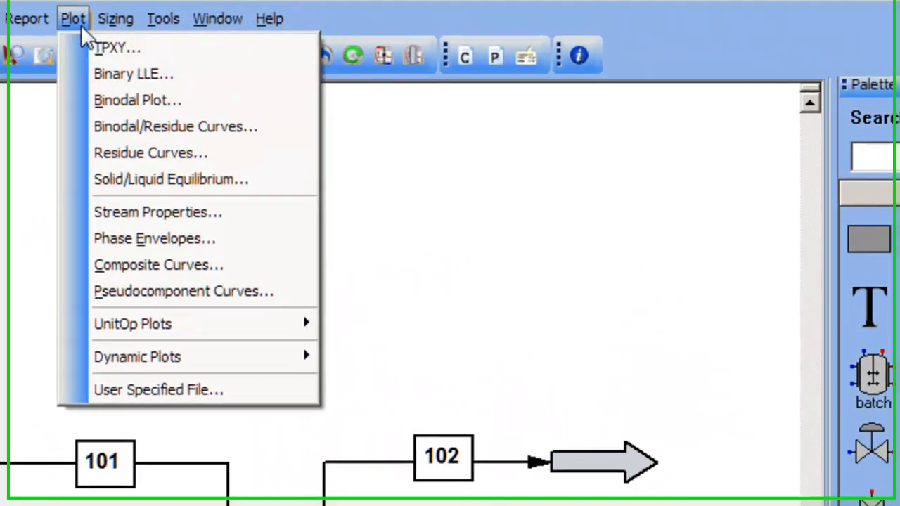
pyautogui.moveTo(130, 364)
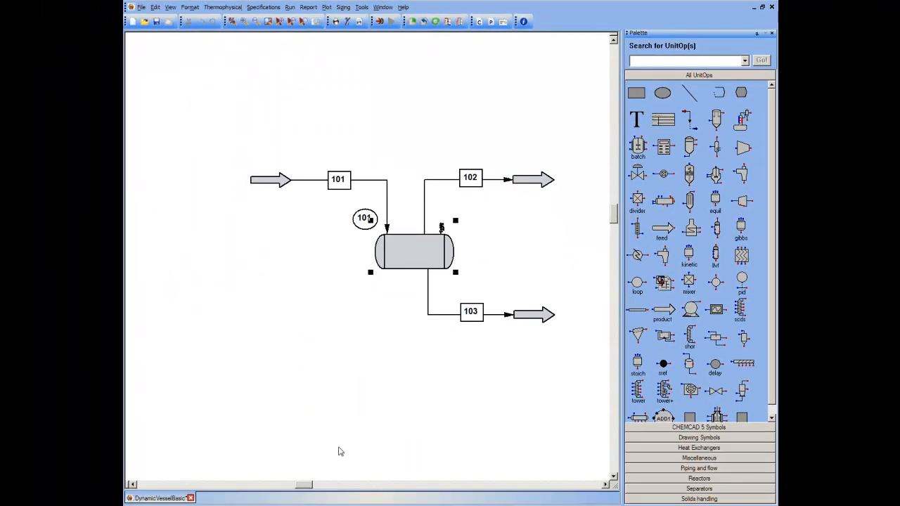
pyautogui.click(343, 425)
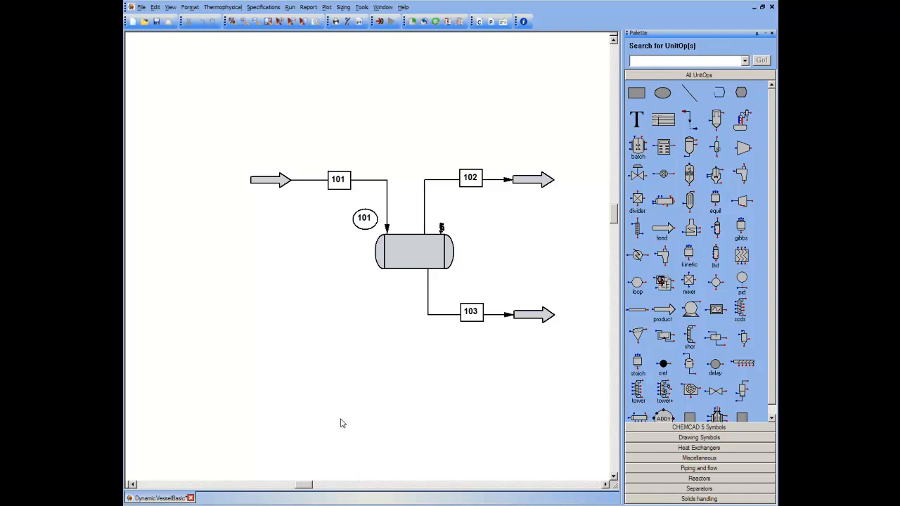
pyautogui.moveTo(340, 413)
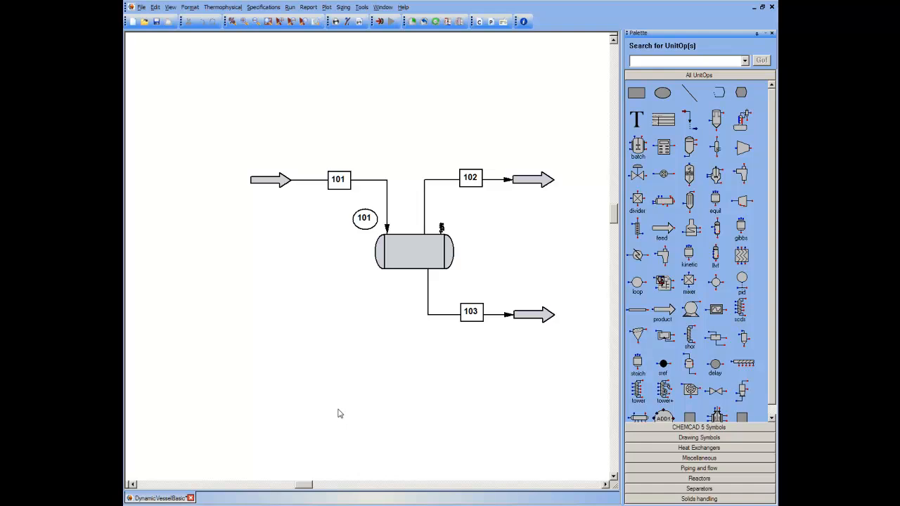
pyautogui.moveTo(365, 335)
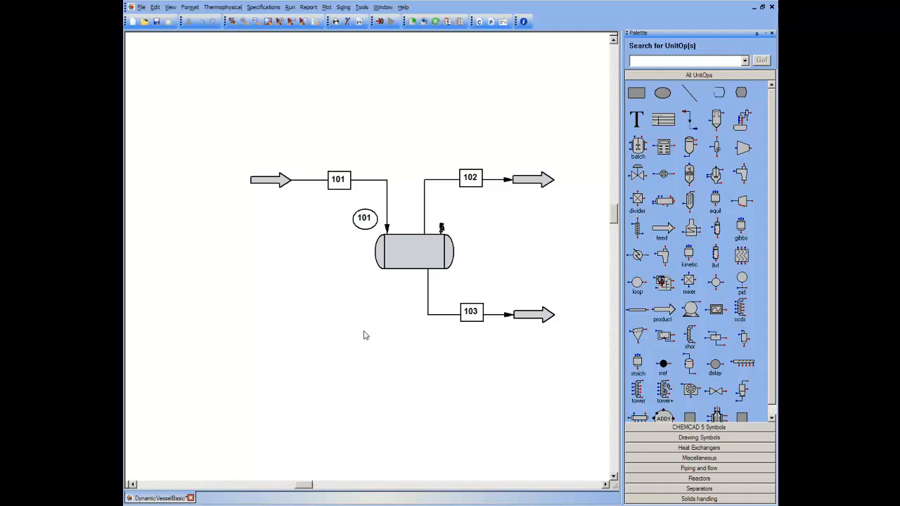
pyautogui.moveTo(358, 332)
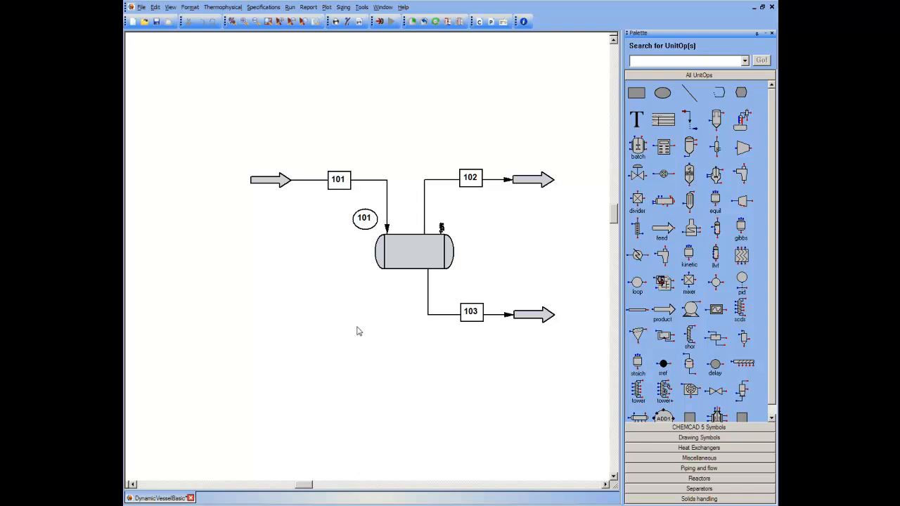
pyautogui.click(290, 7)
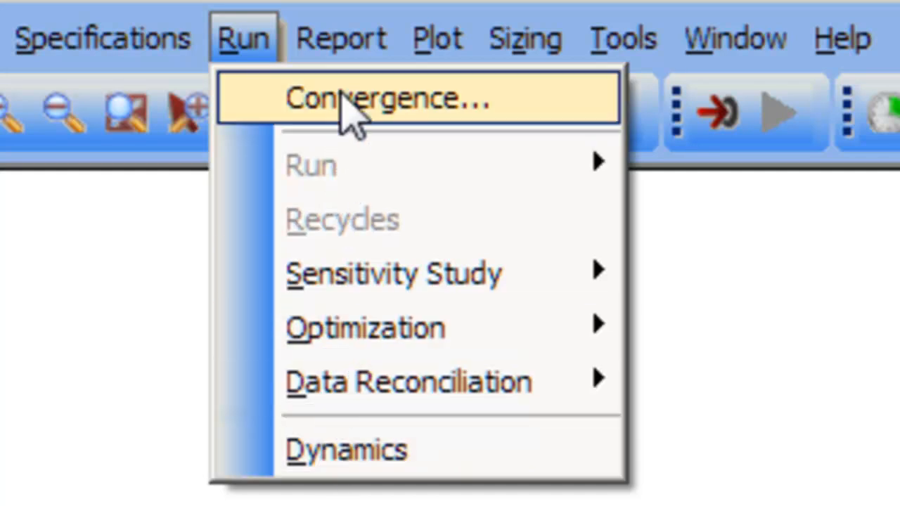
pyautogui.click(387, 99)
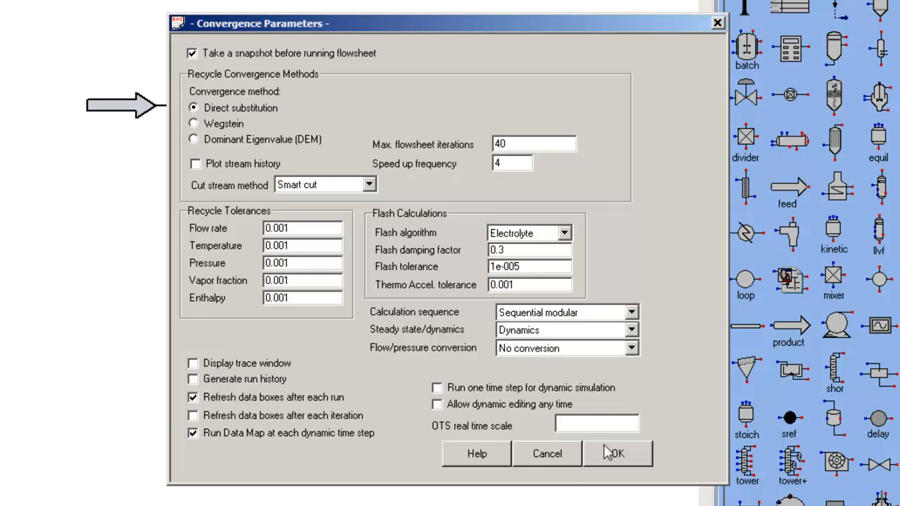
pyautogui.click(616, 453)
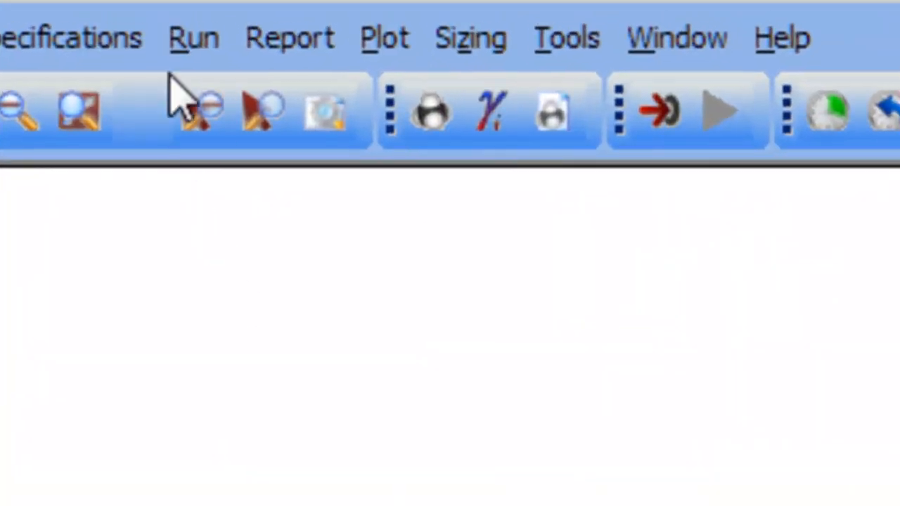
pyautogui.click(194, 36)
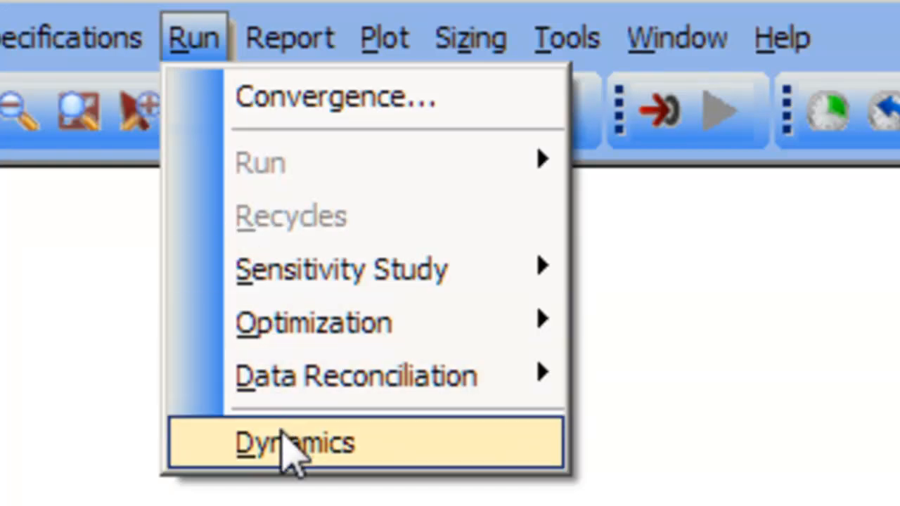
# Choose Run > Dynamics to bring up the Dynamics Menu of run, reset and record commands.
pyautogui.click(295, 443)
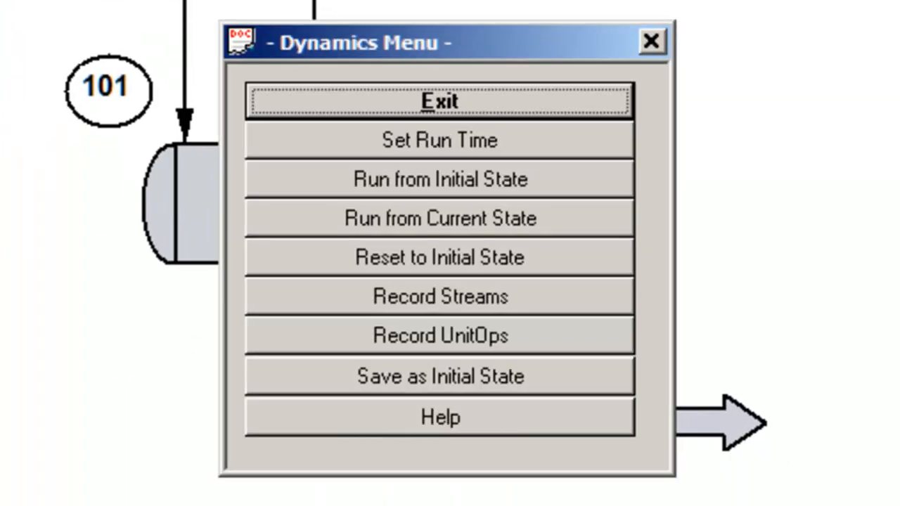
pyautogui.moveTo(253, 152)
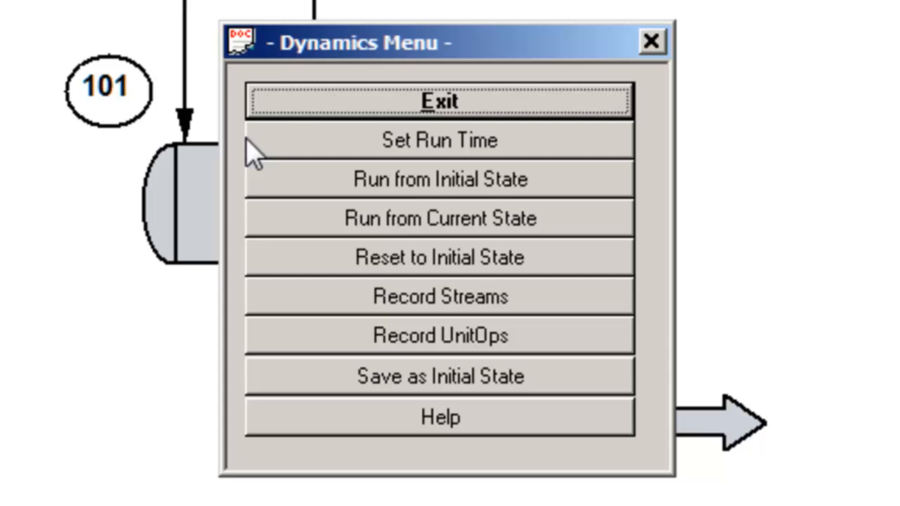
pyautogui.moveTo(266, 309)
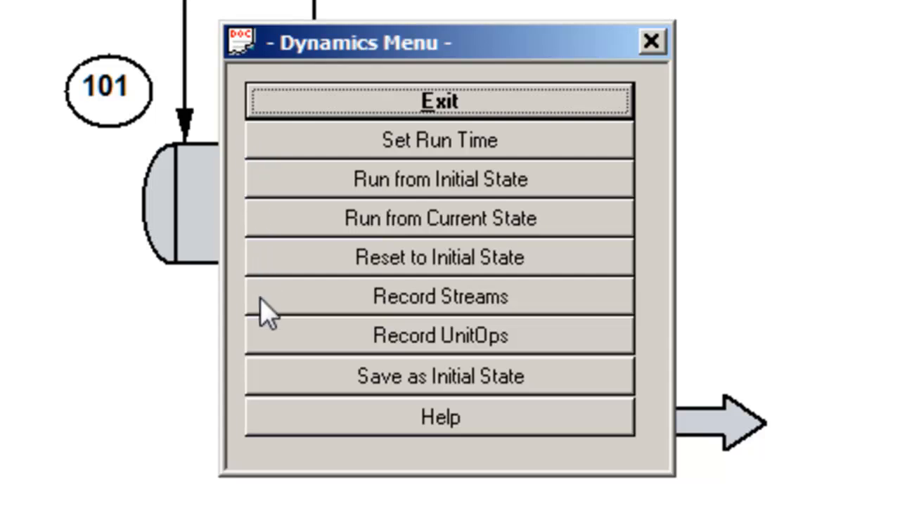
pyautogui.moveTo(265, 349)
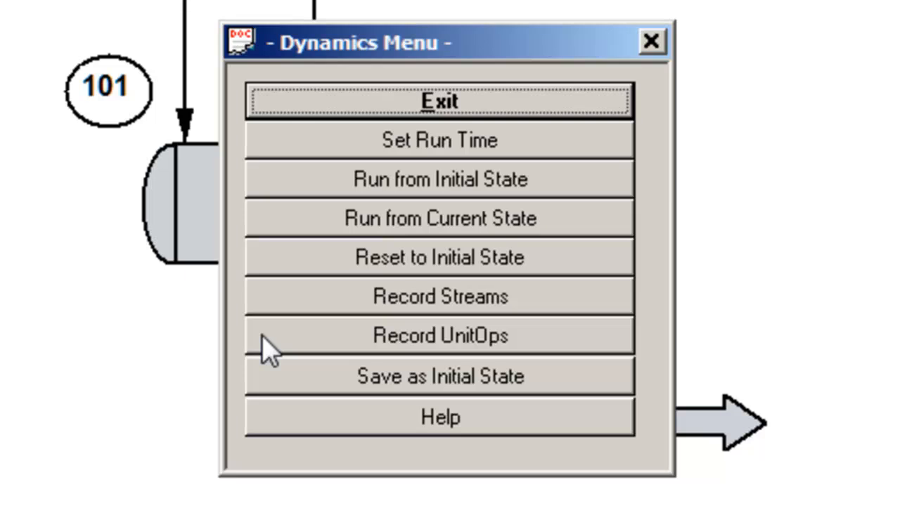
pyautogui.moveTo(270, 326)
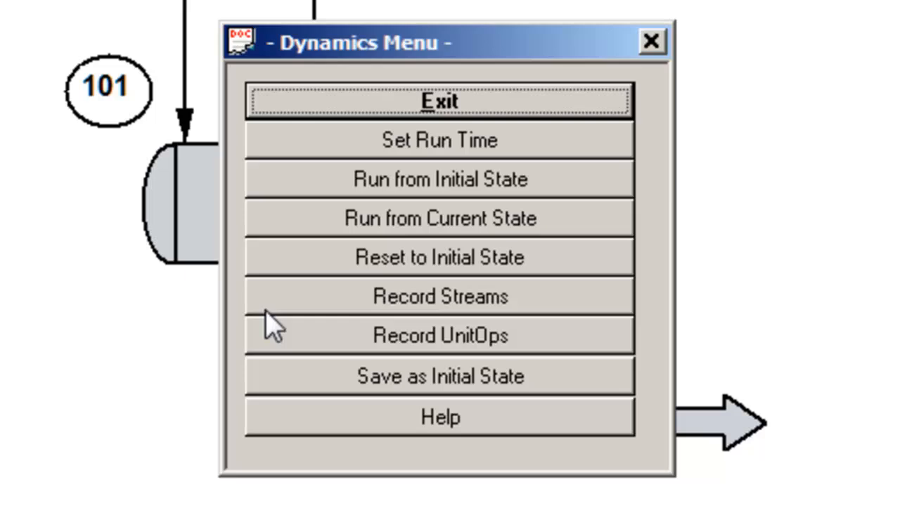
pyautogui.moveTo(273, 341)
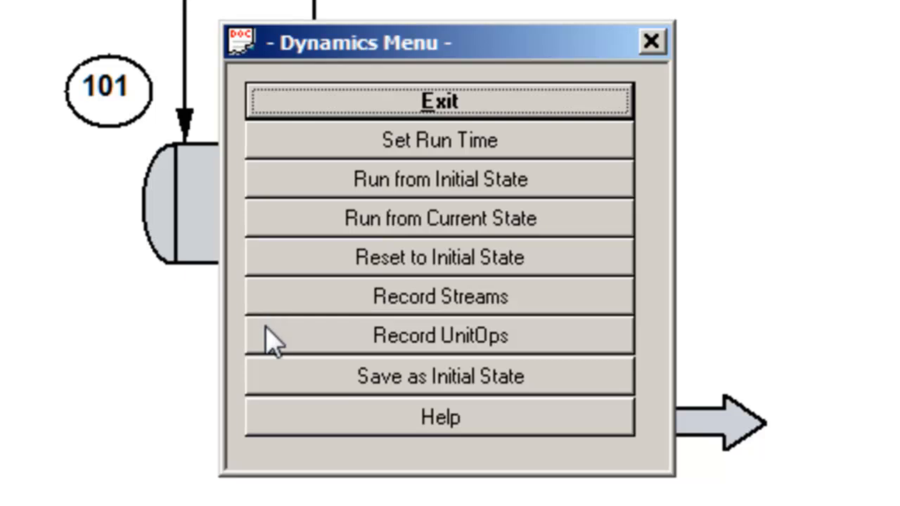